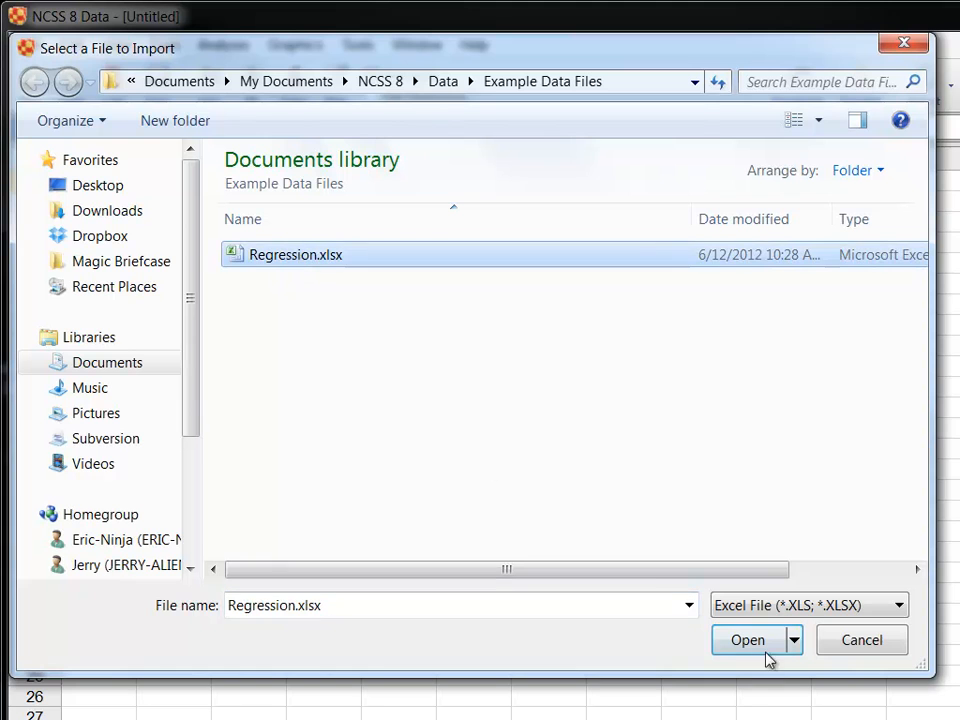
- Import Regression.xlsx through the Import Wizard and dismiss the success notice
left_click(747, 640)
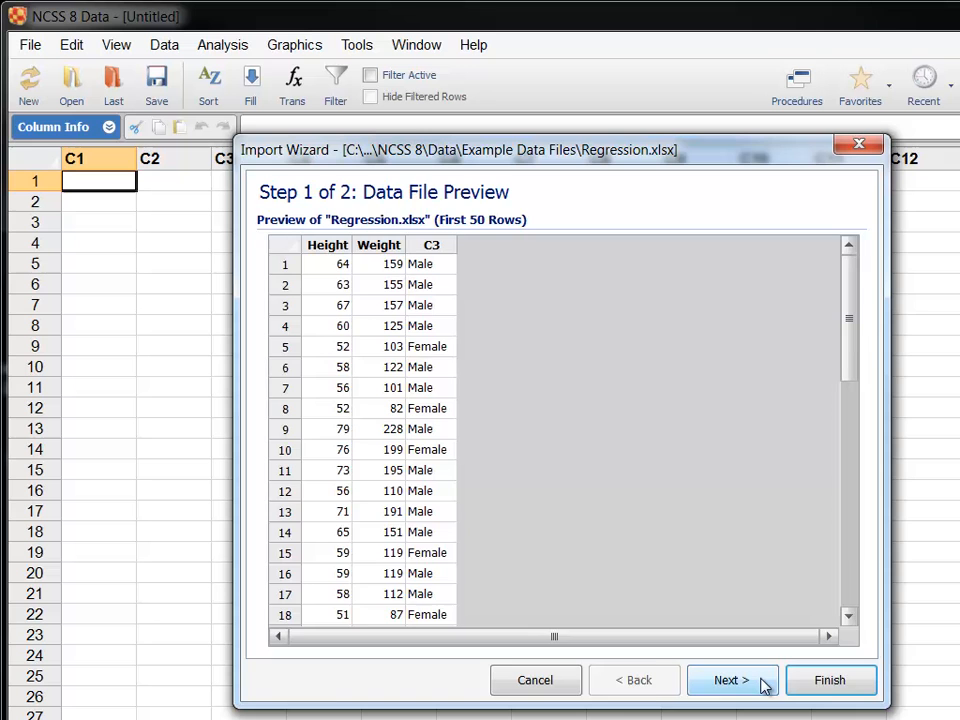
left_click(731, 680)
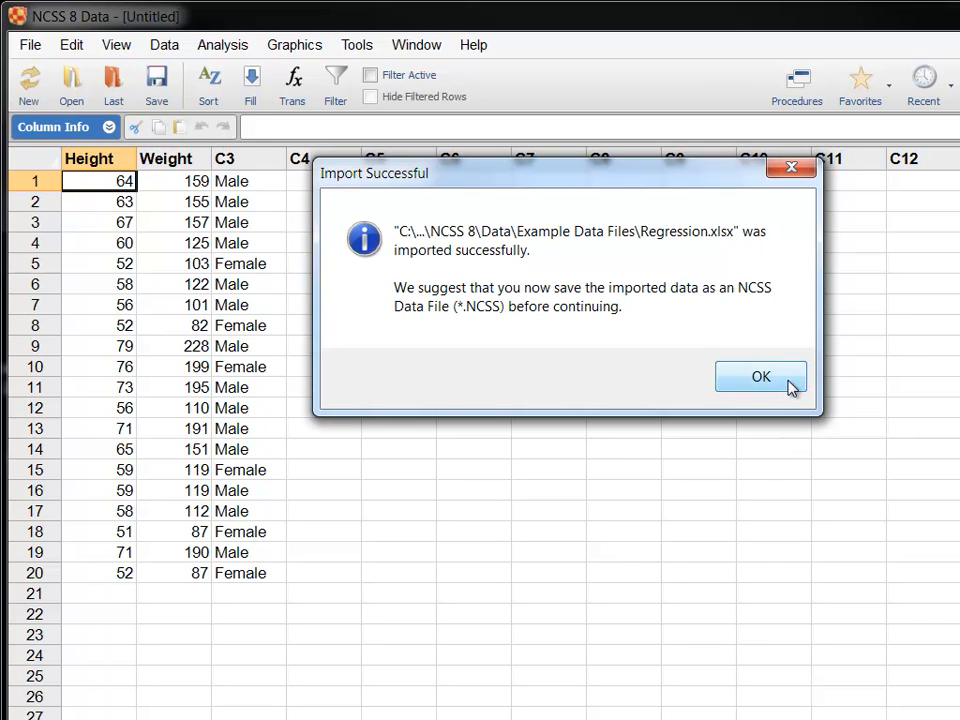
left_click(760, 376)
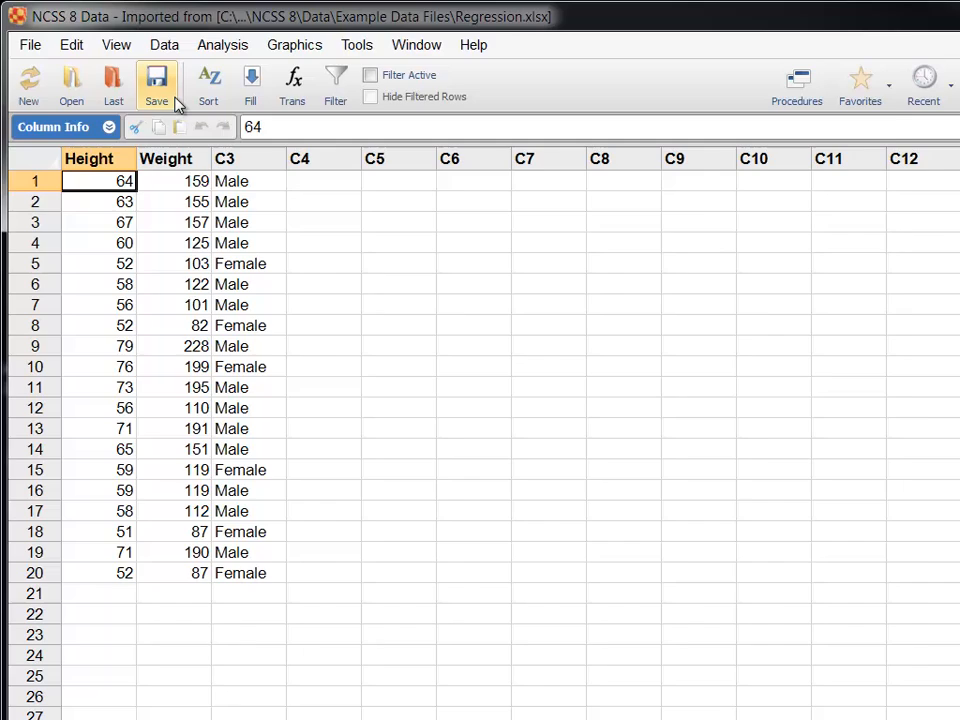
- Save the imported data as Regression.NCSS
left_click(156, 85)
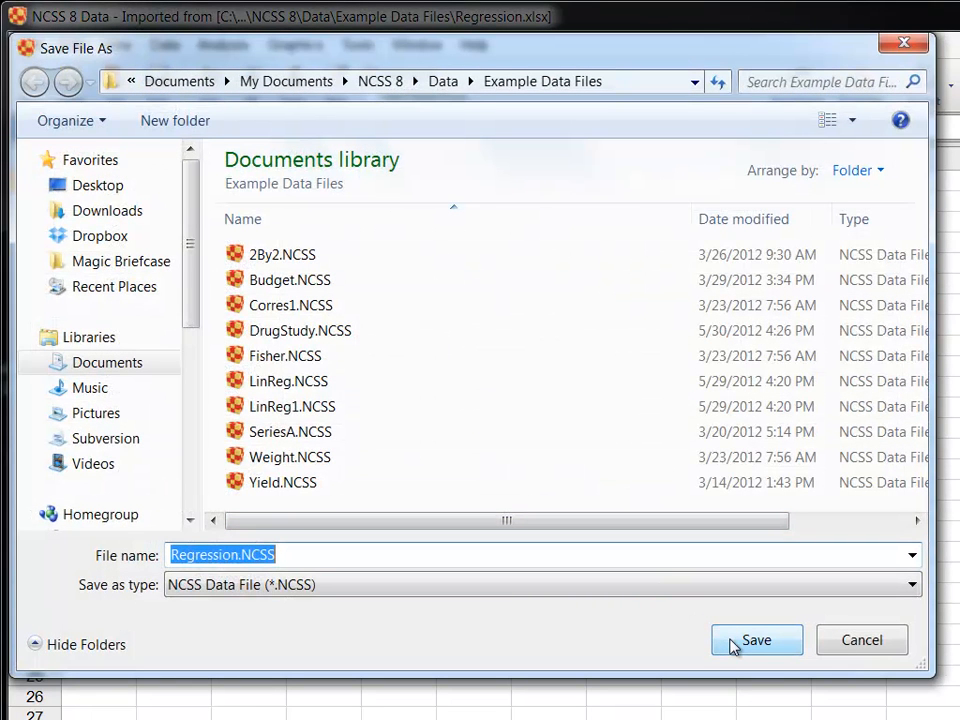
left_click(756, 640)
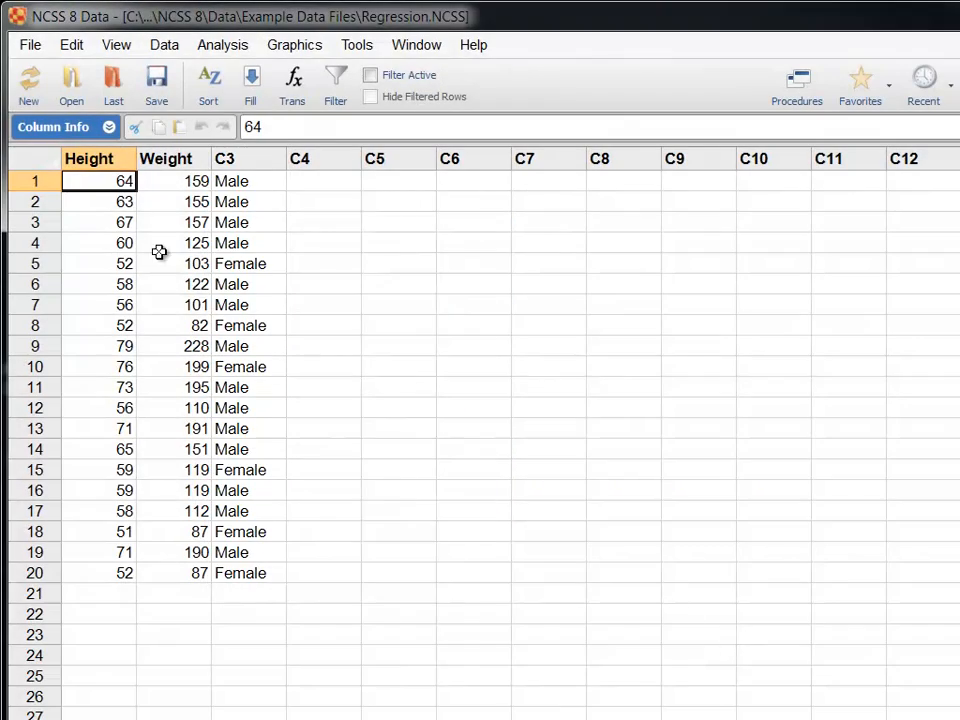
- Name column C3 'Gender' and add a List Condition filter keeping only Male rows
left_click(52, 127)
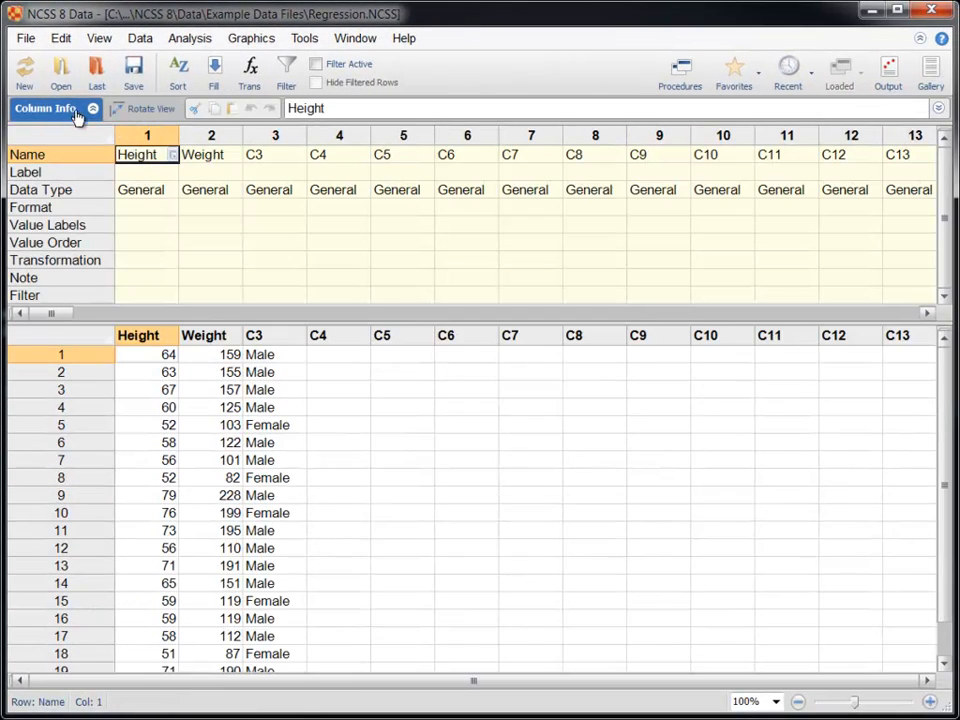
left_click(275, 154)
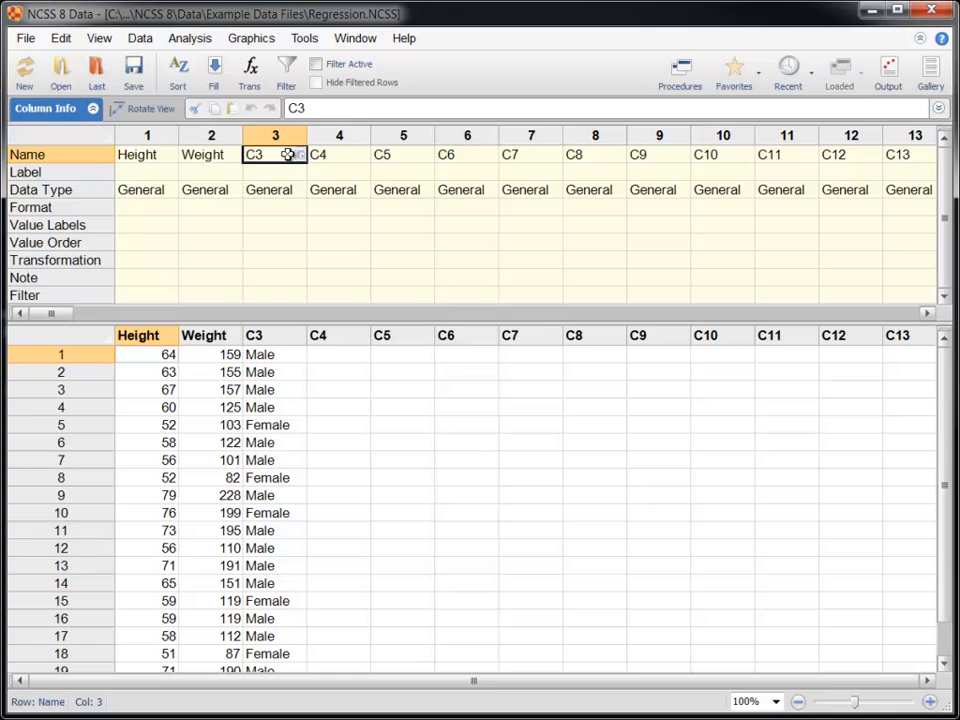
type("Gender")
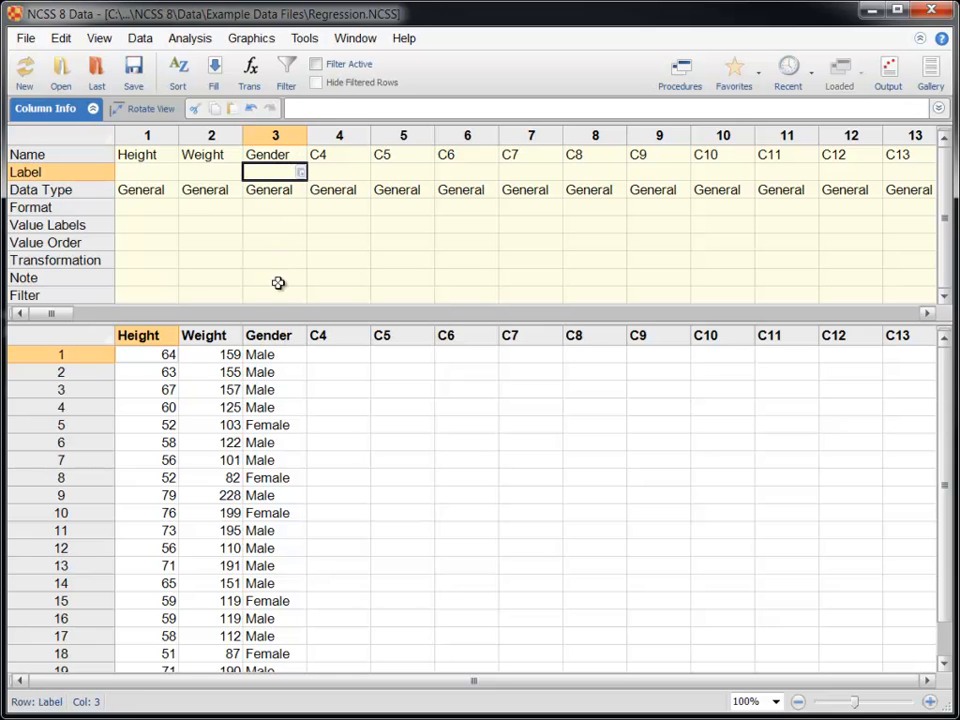
left_click(301, 295)
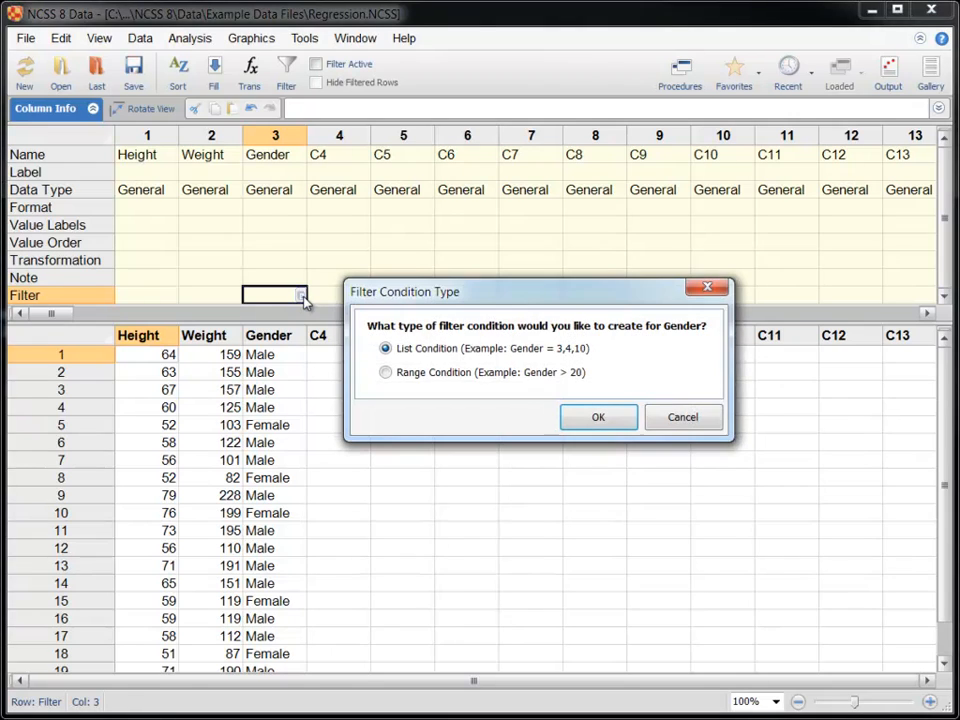
left_click(598, 417)
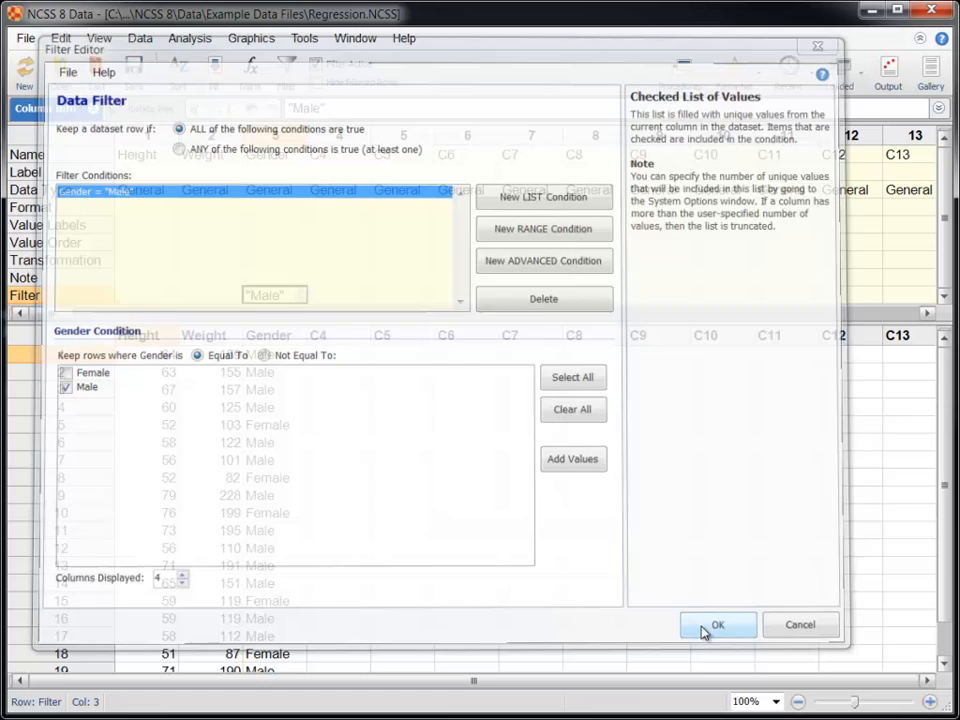
left_click(717, 624)
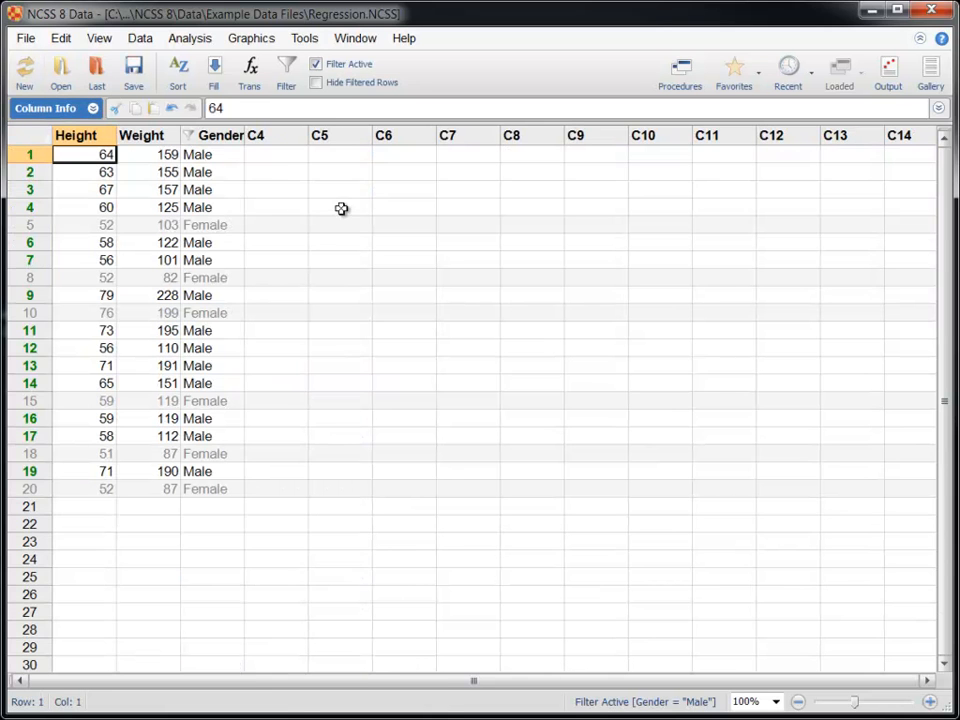
- Open Analysis > Regression > Linear Regression and Correlation
left_click(340, 207)
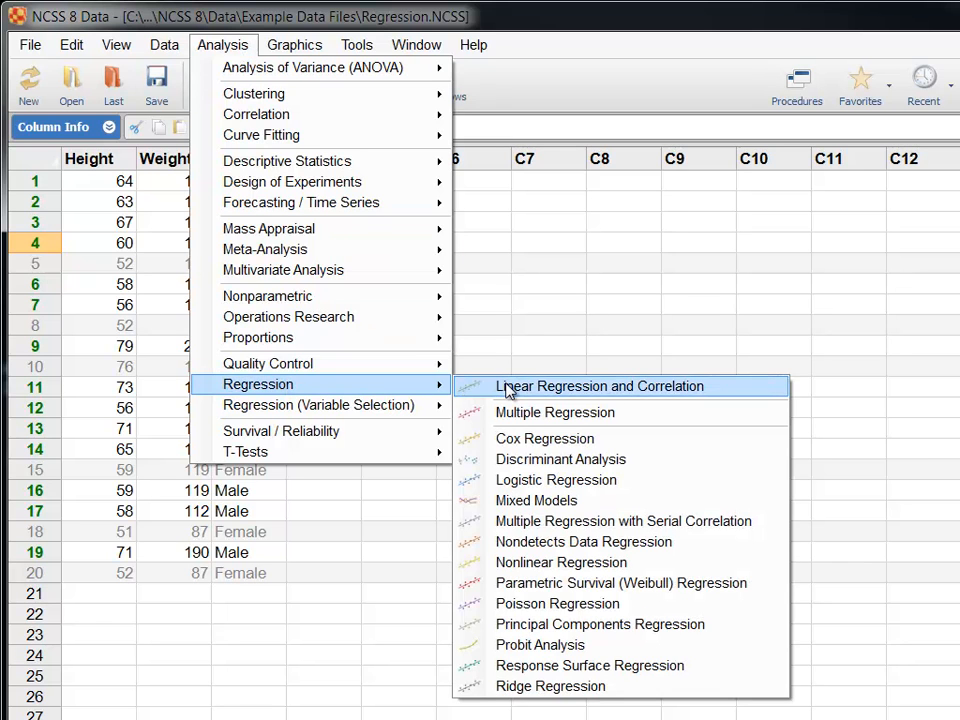
left_click(600, 386)
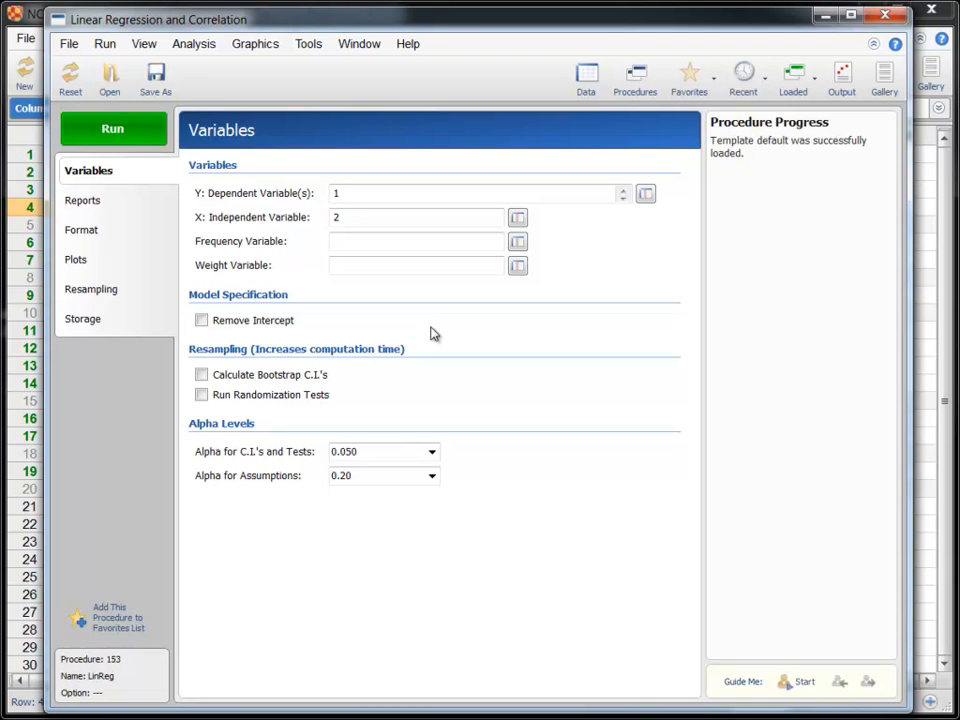
- Assign Weight as the Y variable and Height as the X variable
left_click(415, 265)
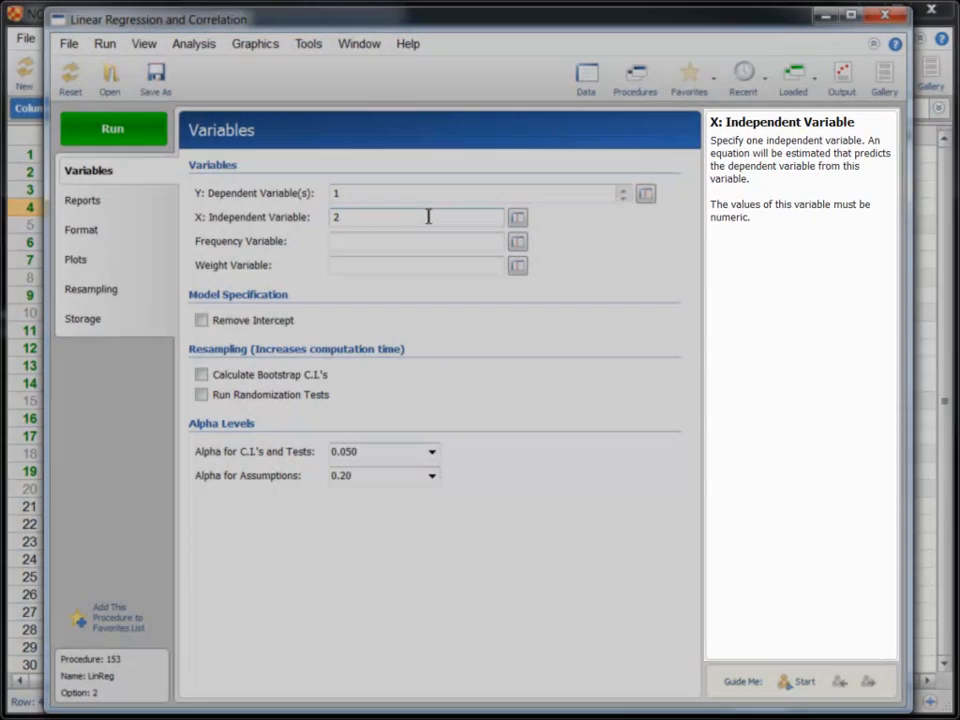
left_click(430, 193)
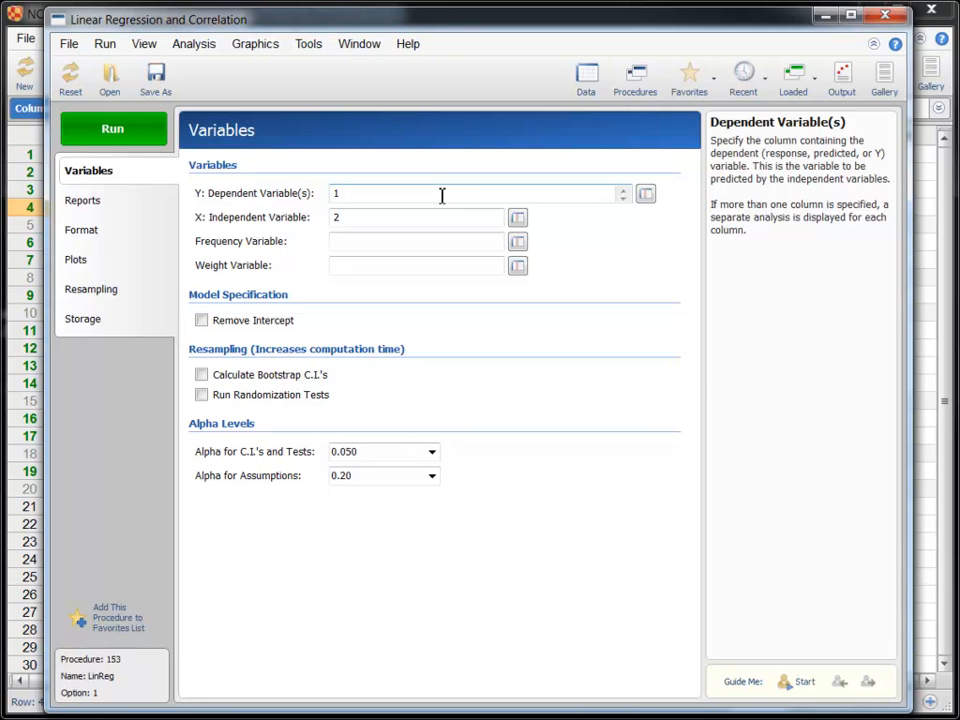
left_click(645, 193)
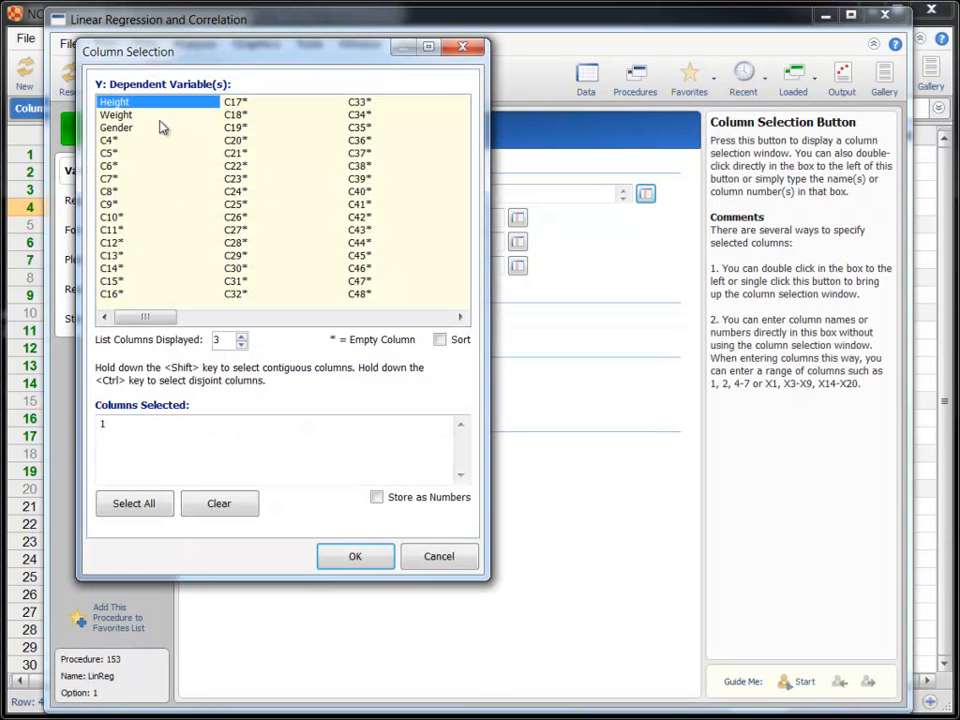
left_click(355, 556)
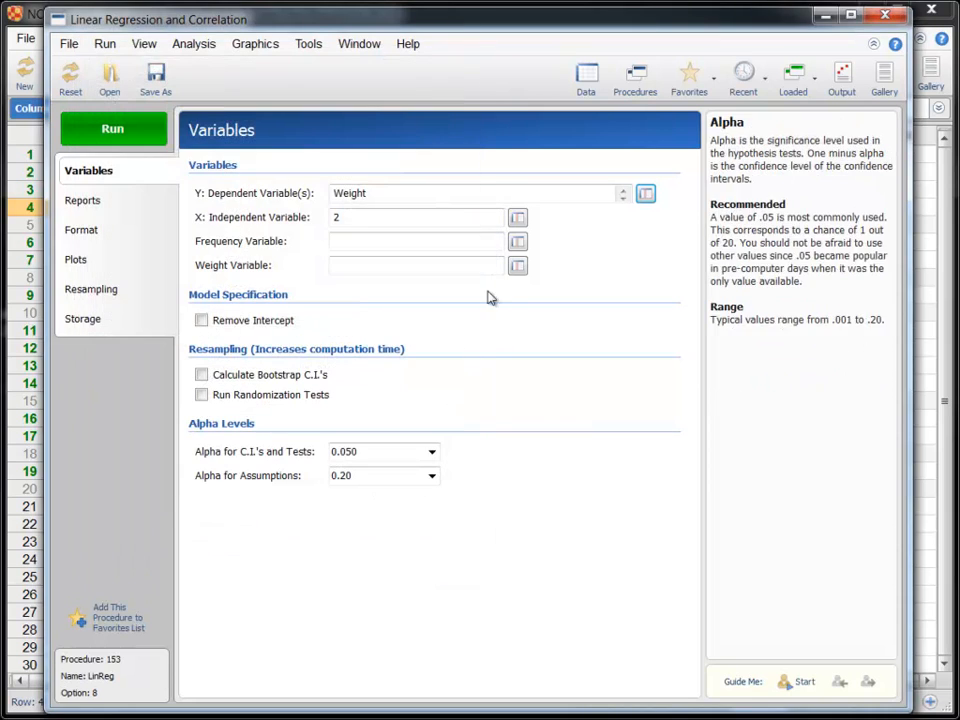
left_click(517, 217)
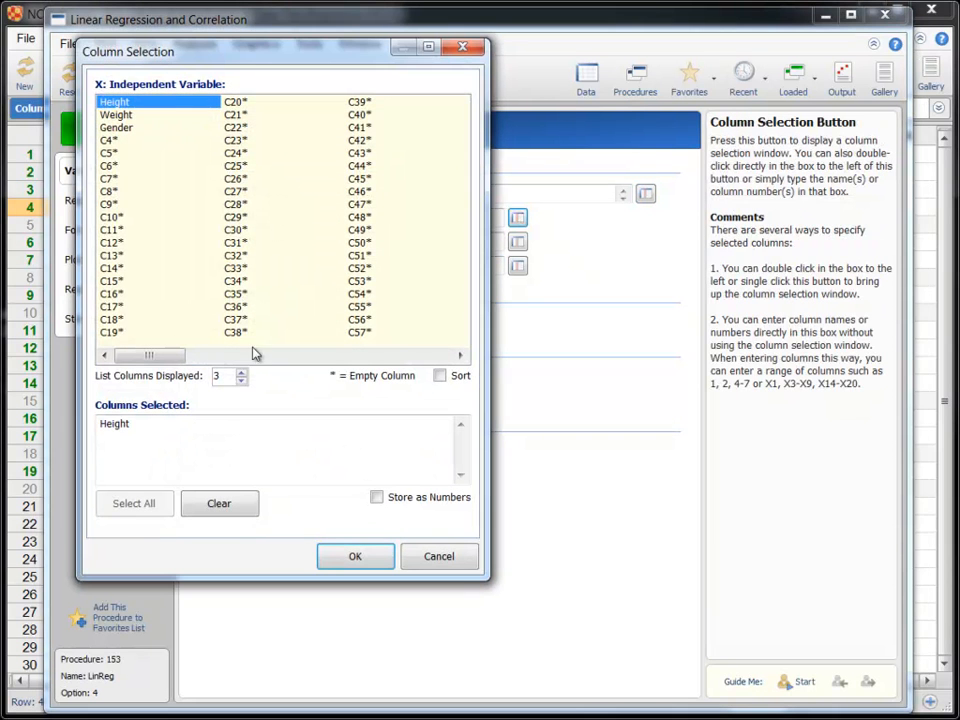
left_click(355, 556)
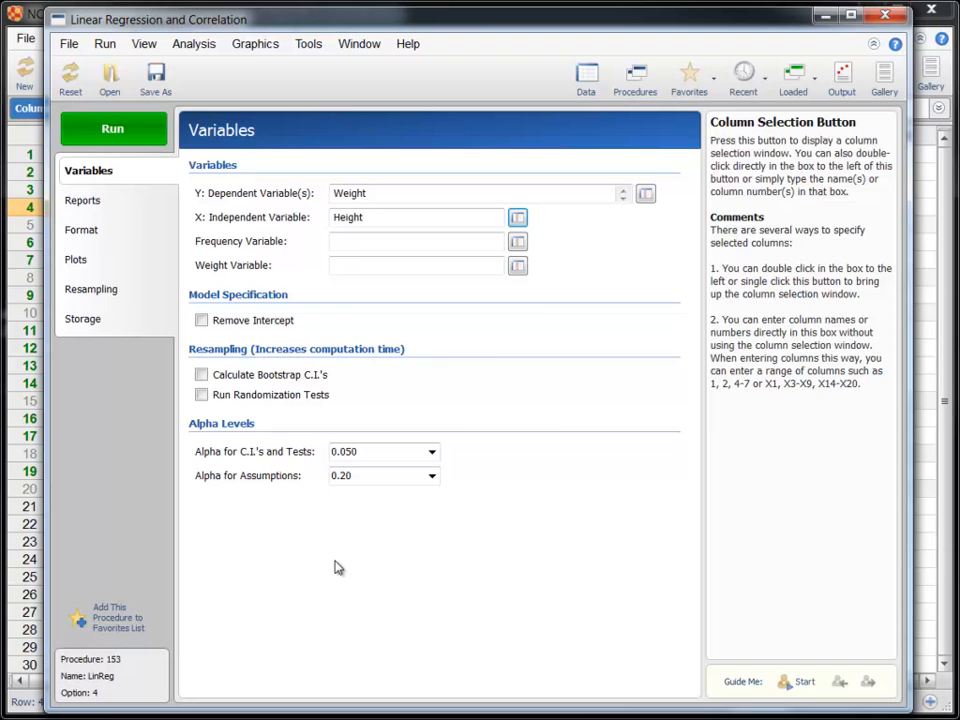
left_click(85, 200)
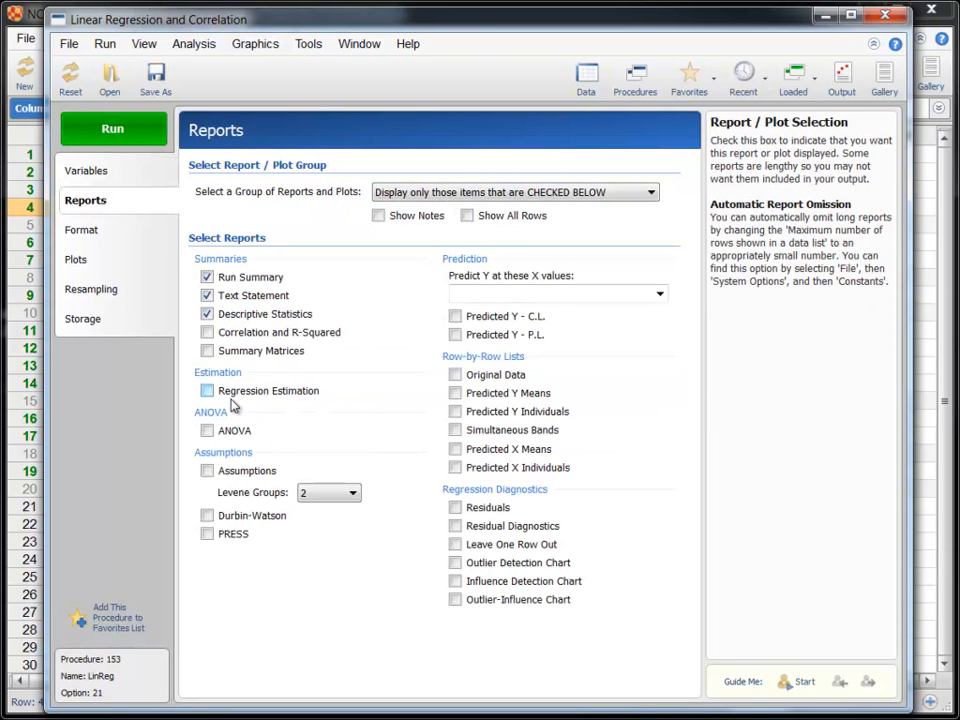
- Check the Regression Estimation and ANOVA report options
left_click(207, 430)
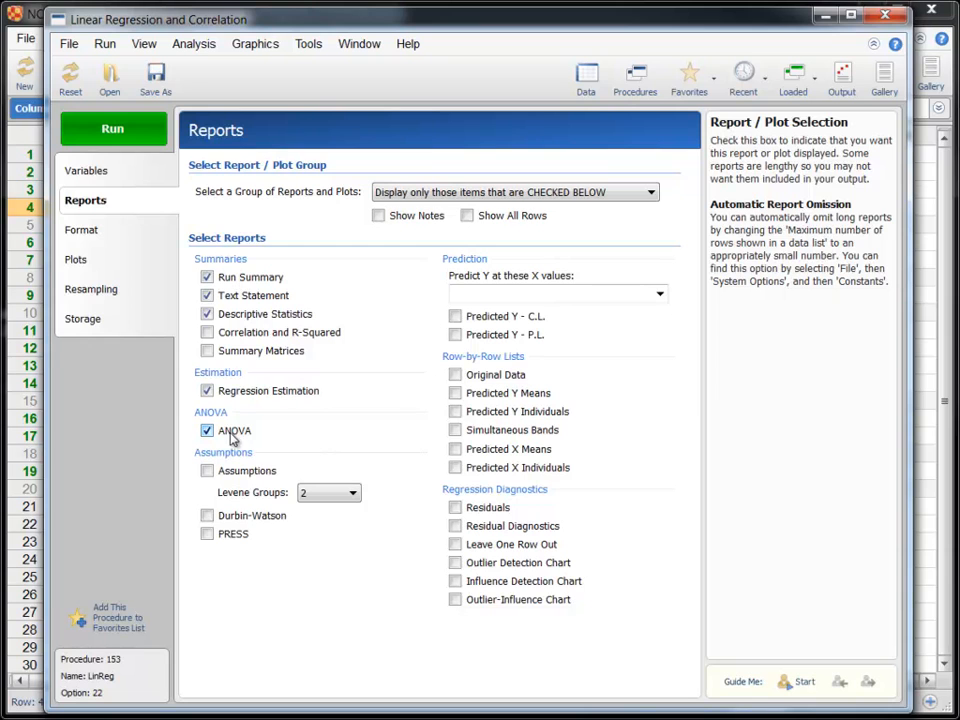
left_click(77, 259)
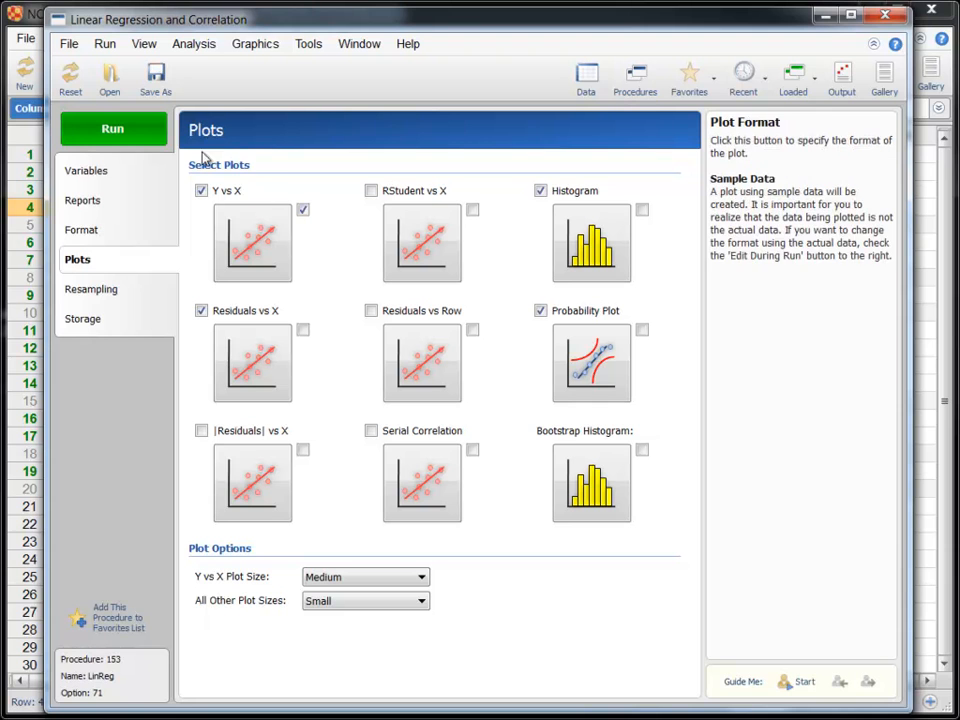
- Run the regression with blue plot symbols and filled prediction limits
left_click(112, 128)
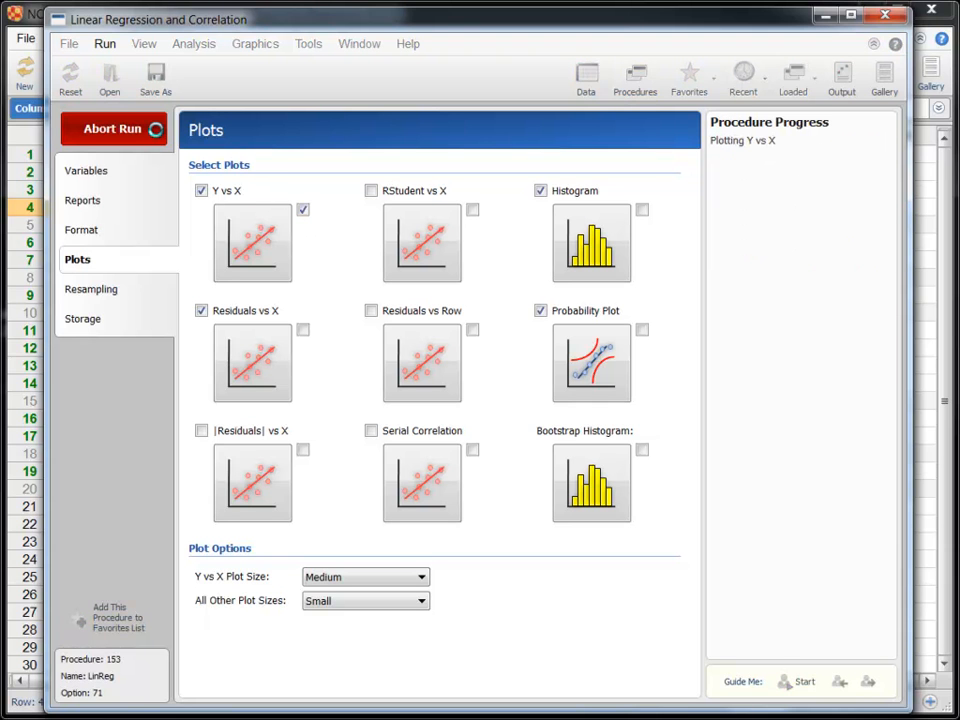
double_click(252, 243)
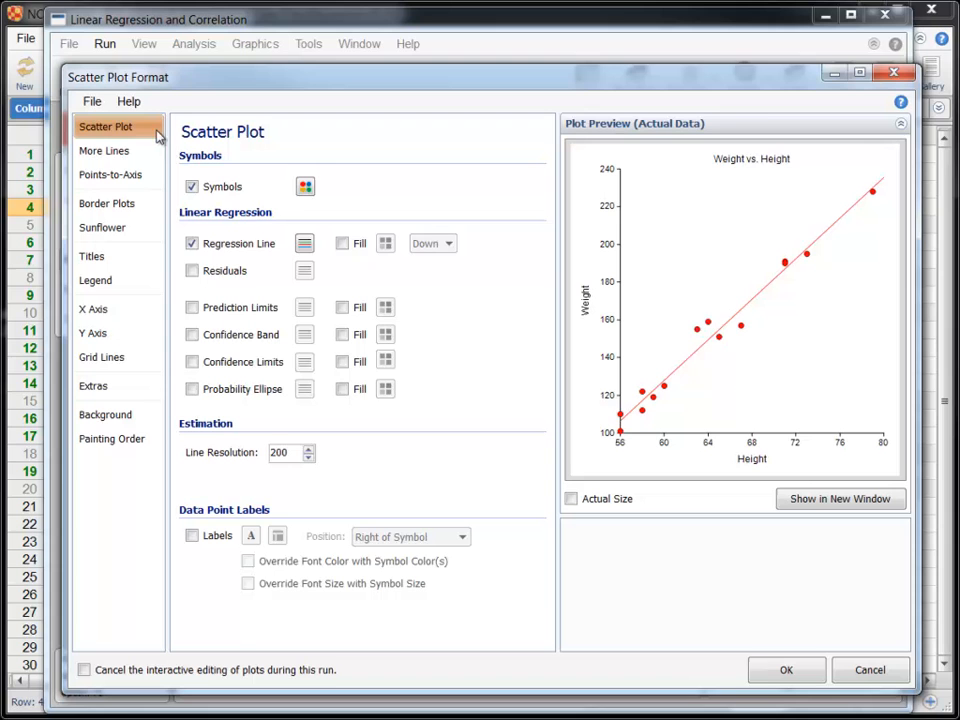
left_click(305, 186)
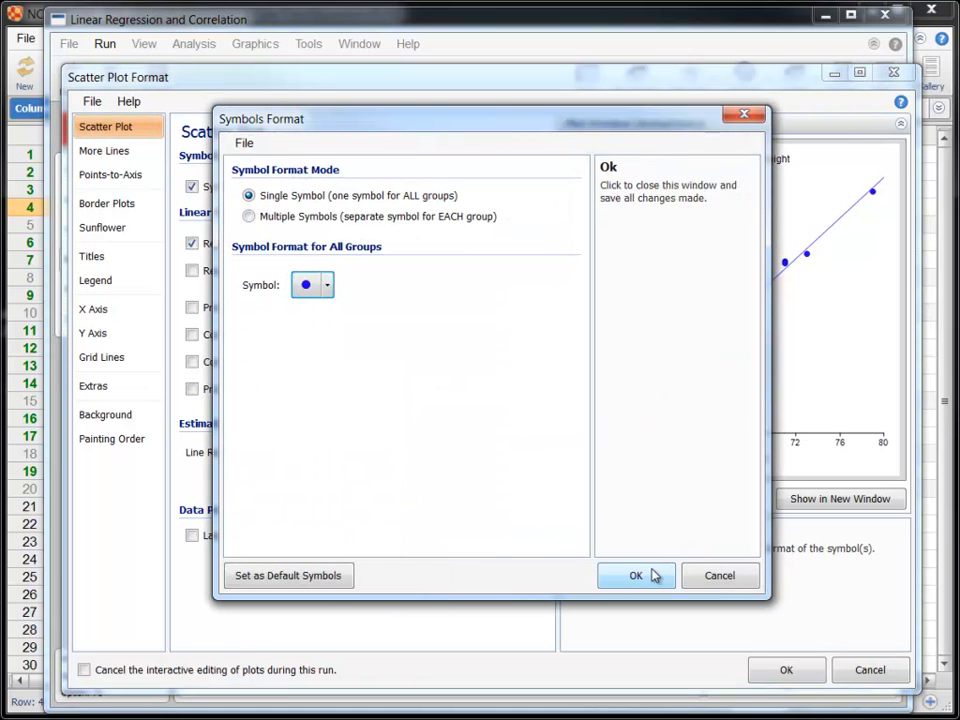
left_click(636, 575)
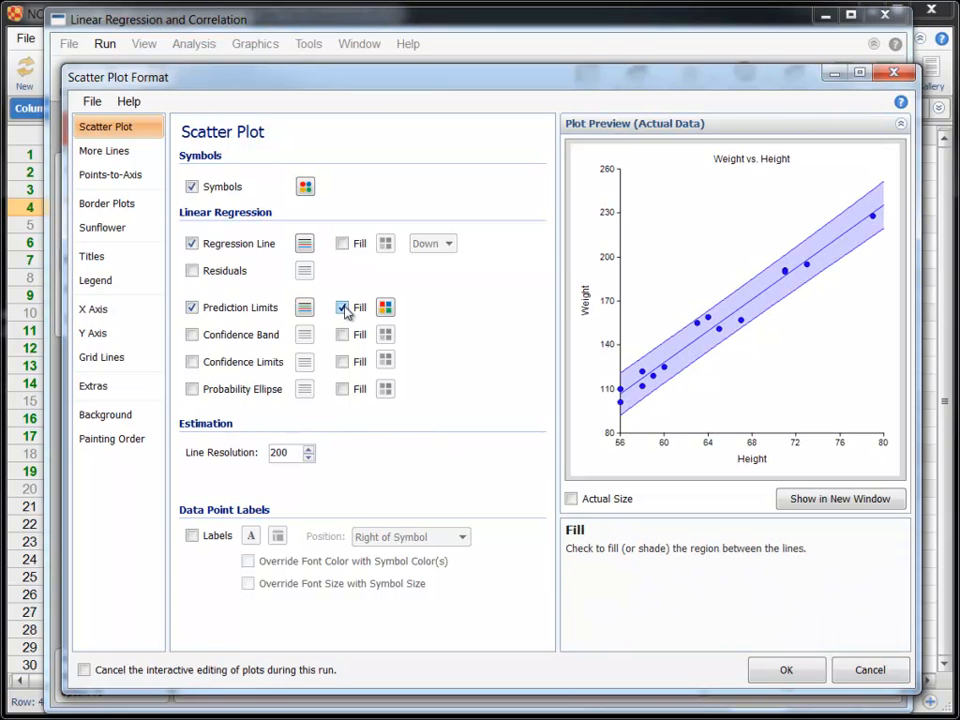
left_click(786, 669)
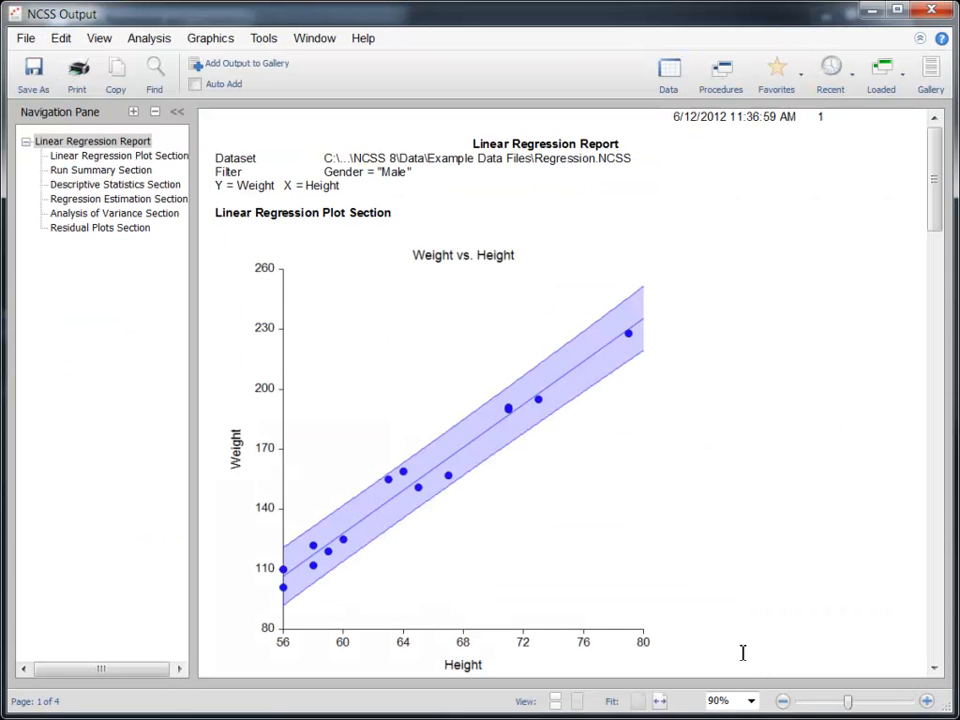
- Browse the report sections via the Navigation Pane, ending at the Linear Regression Plot Section
left_click(118, 155)
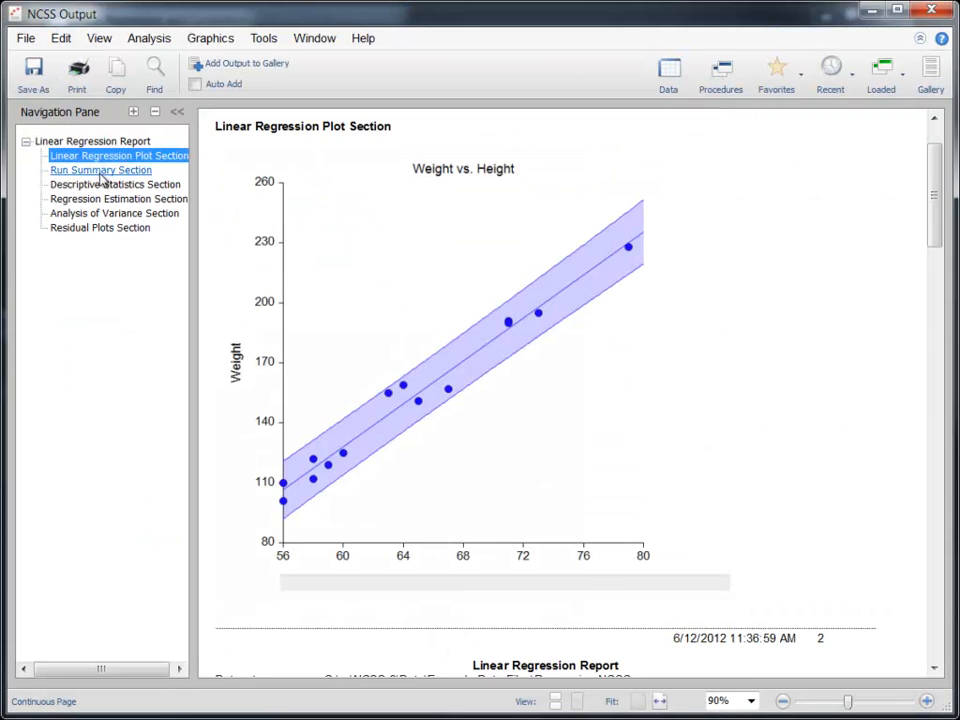
left_click(99, 227)
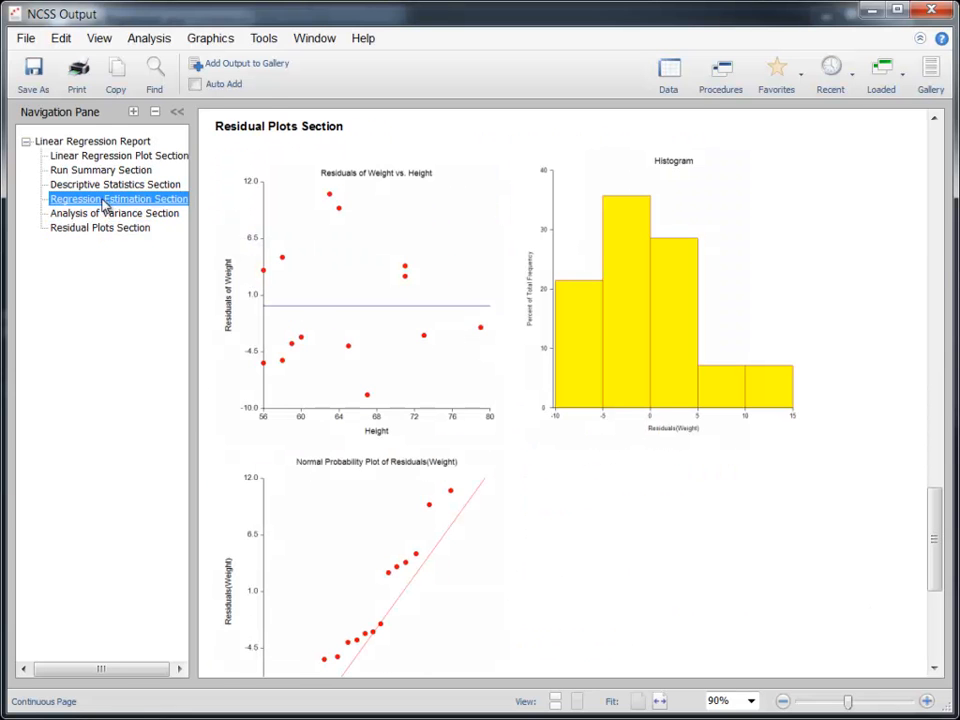
left_click(118, 198)
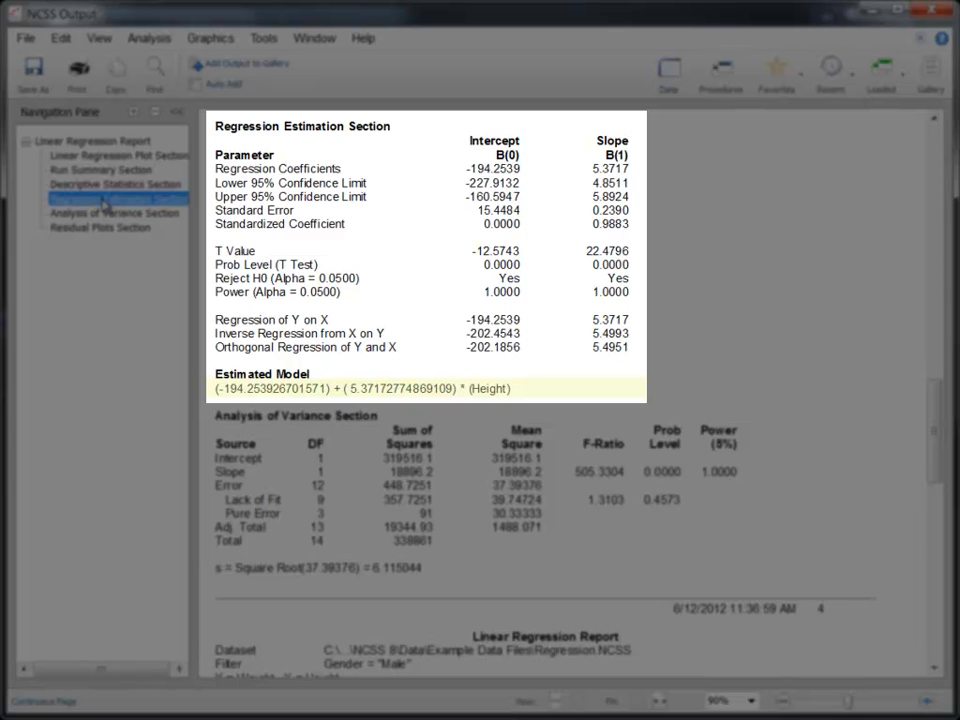
left_click(117, 198)
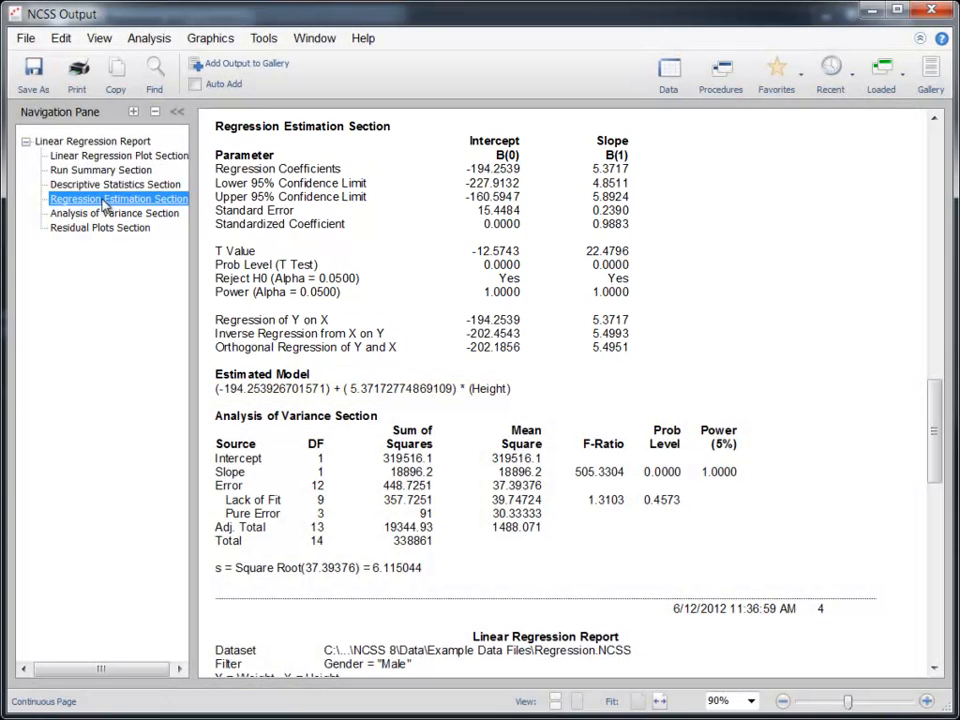
left_click(118, 155)
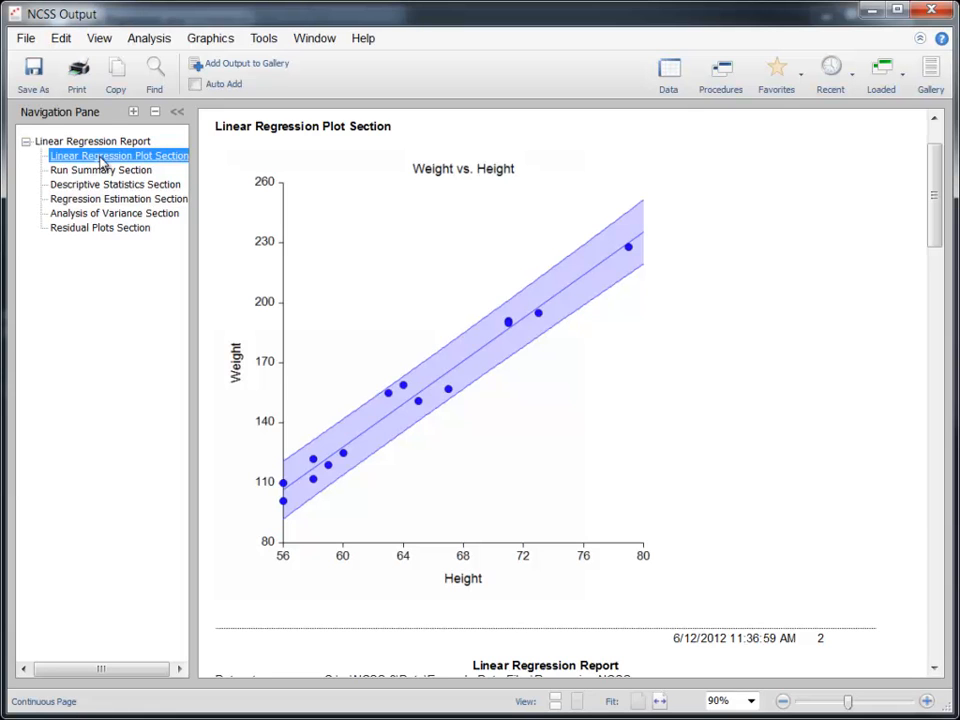
- Save the Weight vs. Height plot from Plot Viewer as a JPEG image
left_click(430, 308)
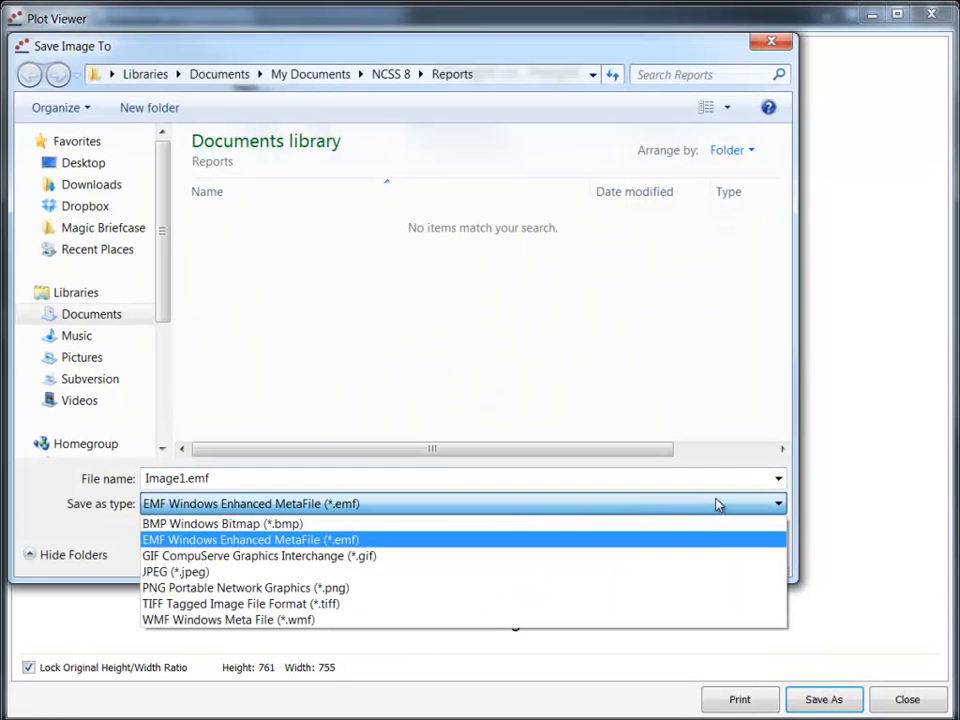
left_click(176, 571)
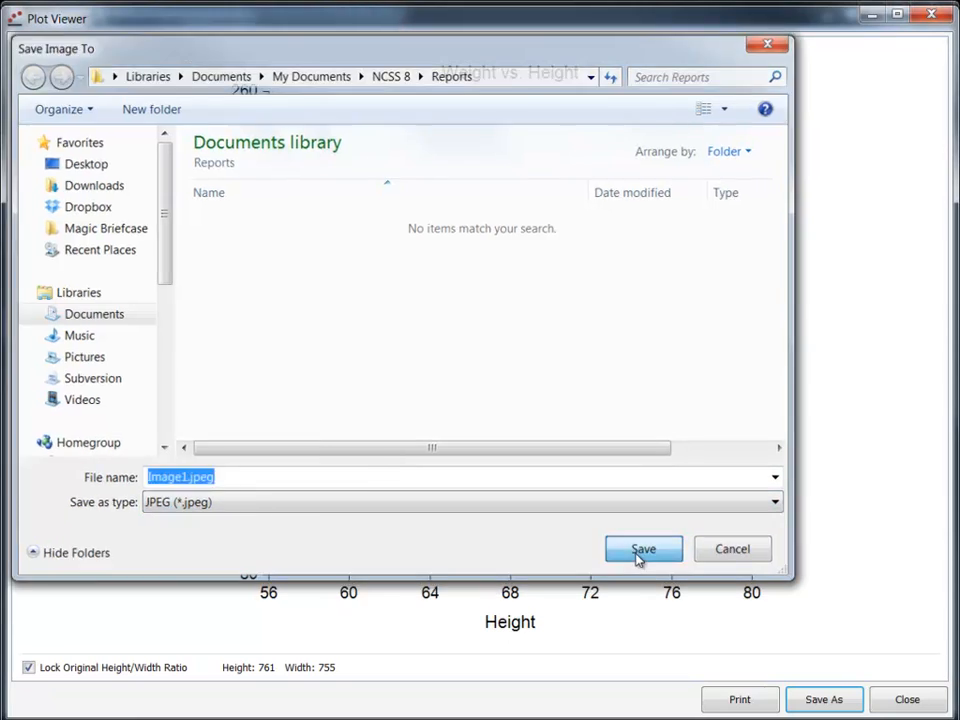
left_click(642, 549)
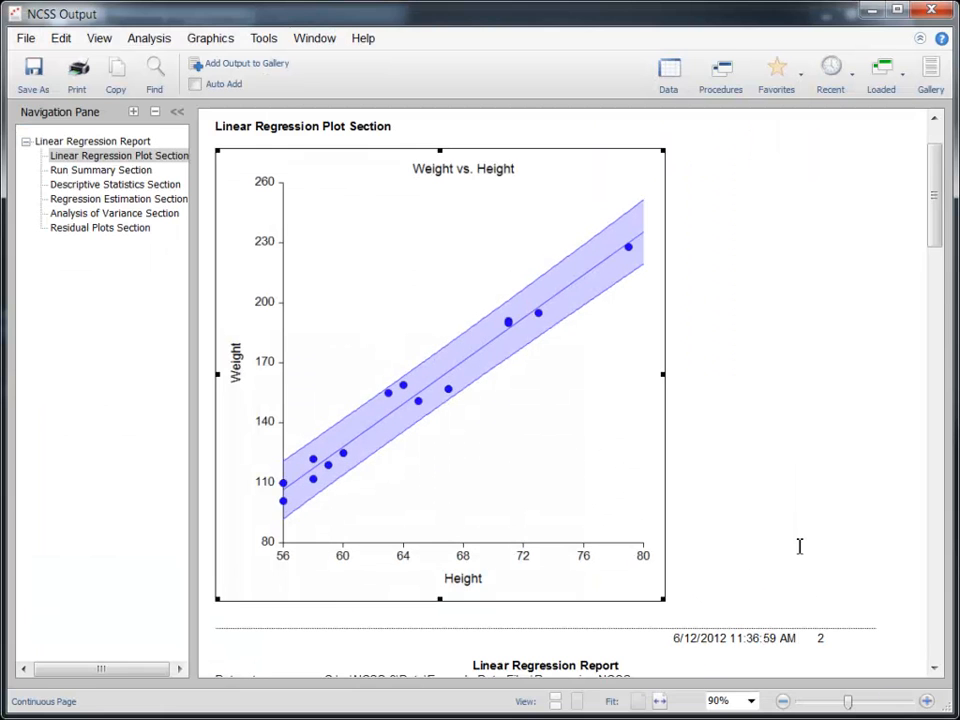
right_click(445, 313)
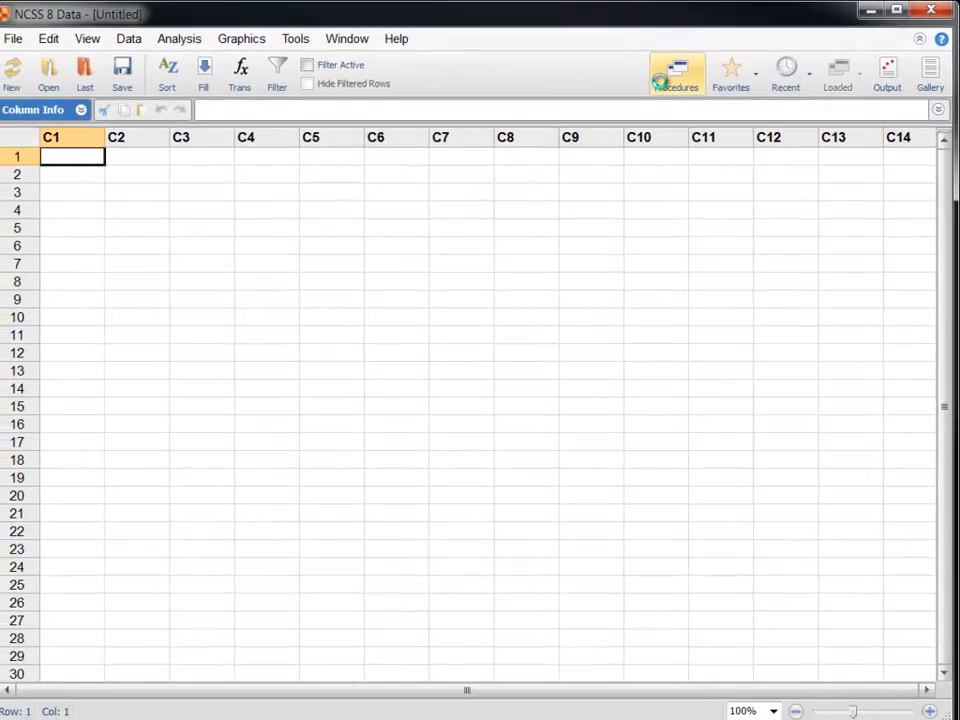
- Open Procedures and browse the ANOVA, Descriptive Statistics and Regression categories
left_click(676, 70)
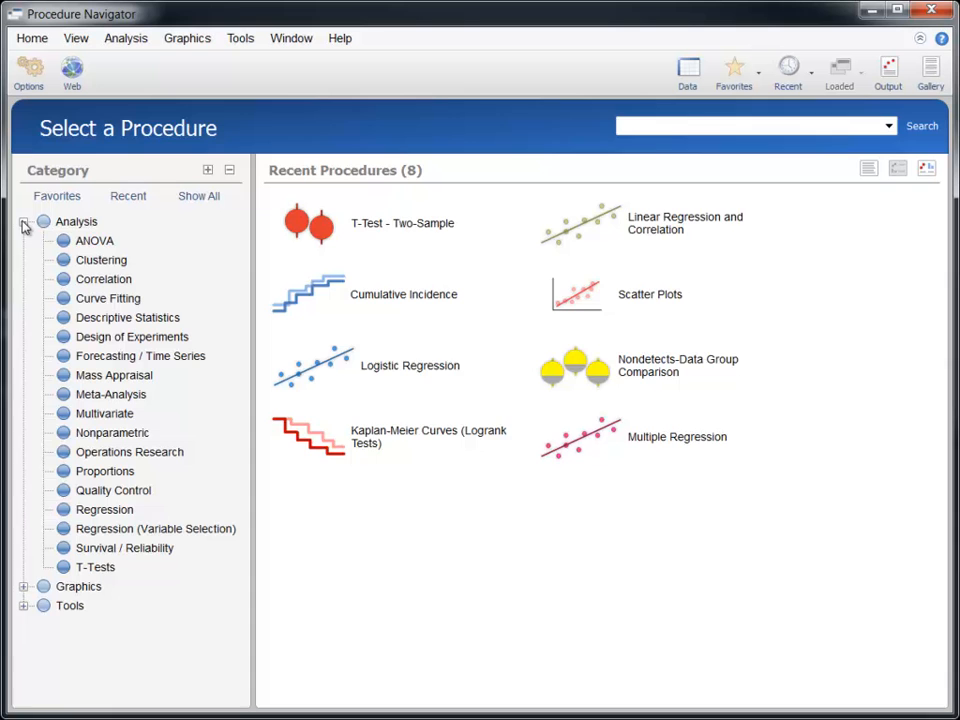
left_click(94, 240)
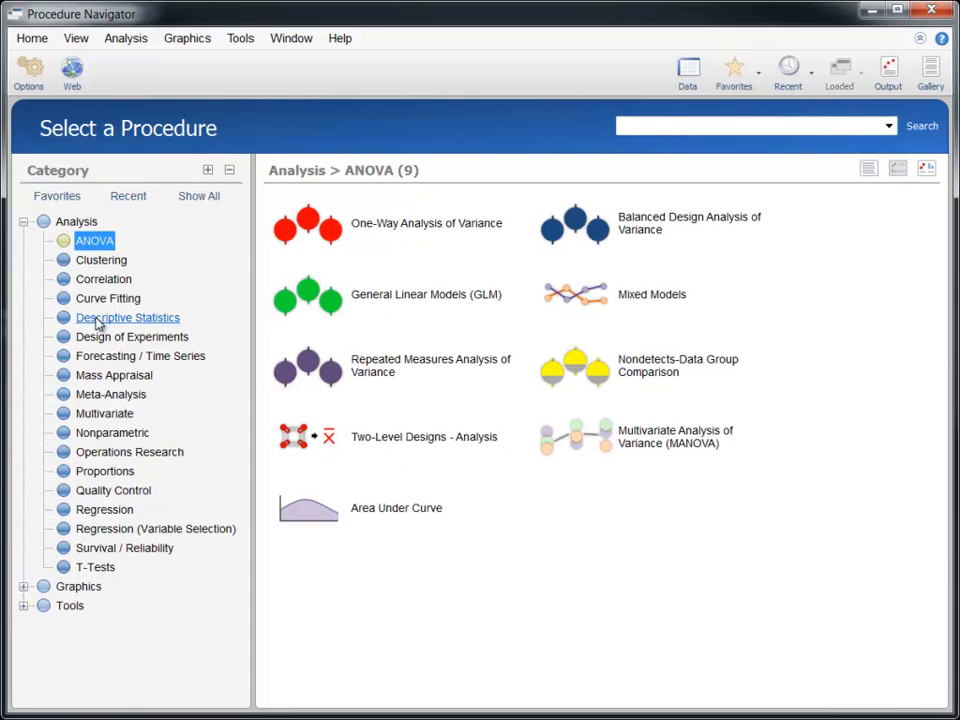
left_click(127, 317)
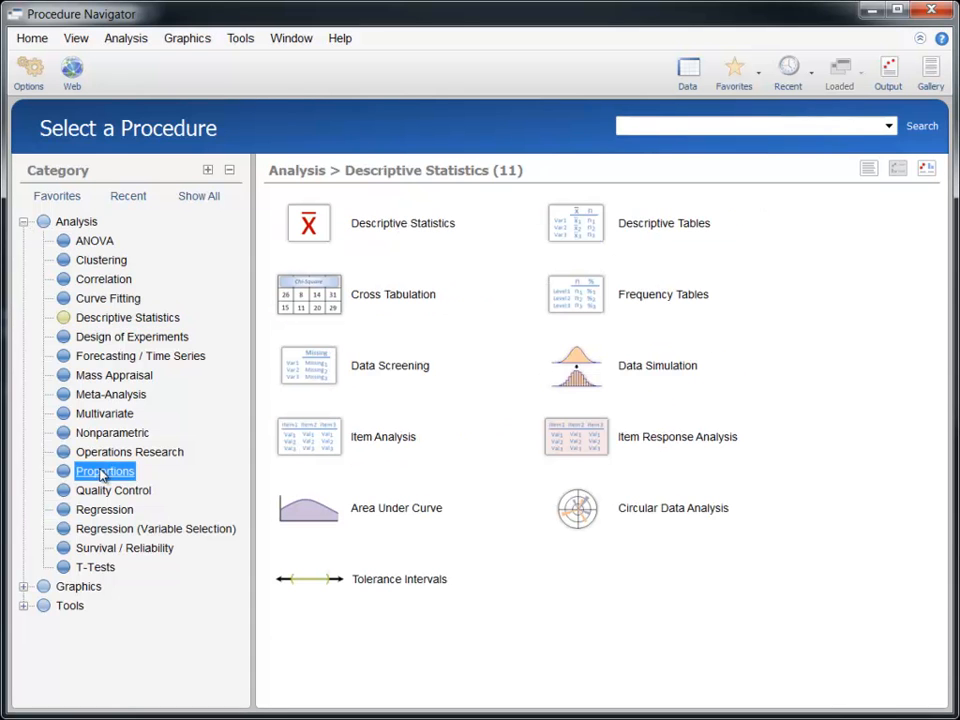
left_click(104, 509)
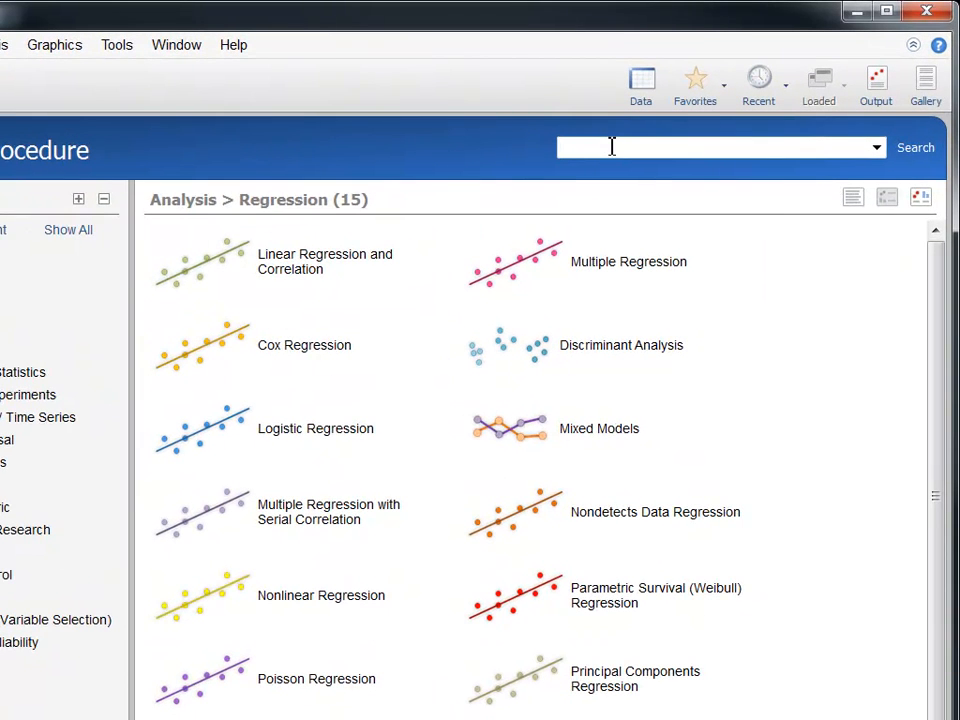
- Search 'Mann' to reach T-Test - Two-Sample and display its help chapter
type("Mann")
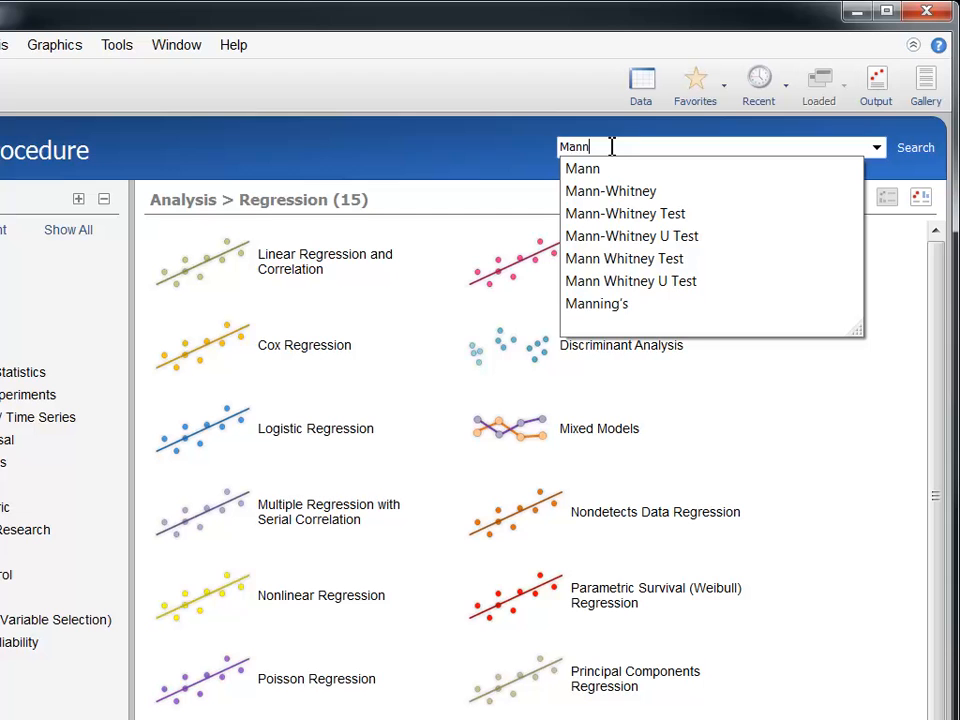
left_click(611, 191)
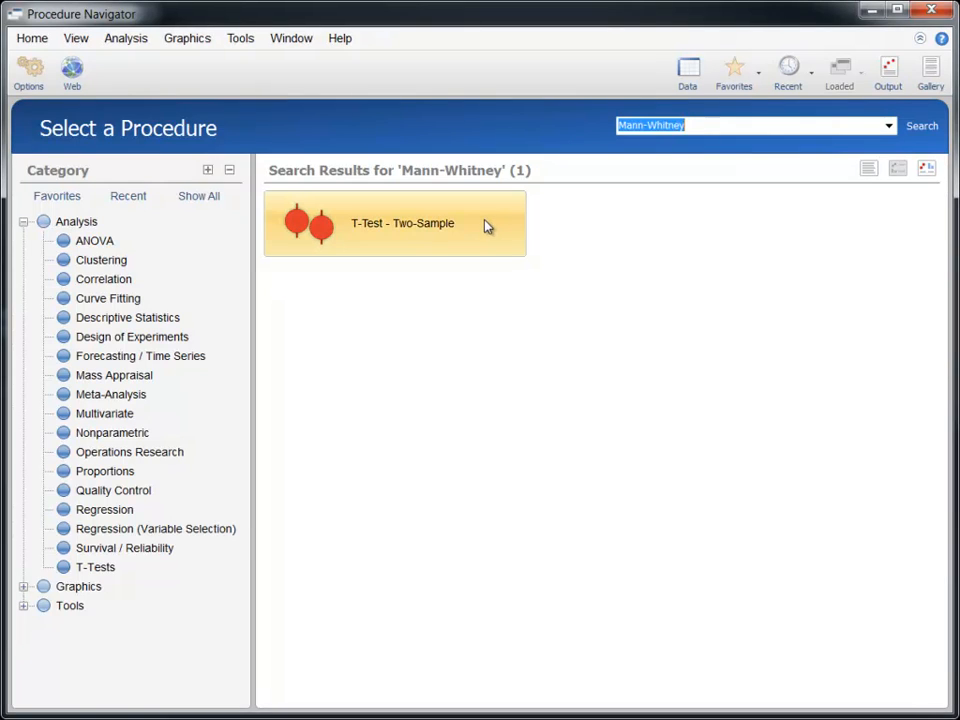
double_click(395, 223)
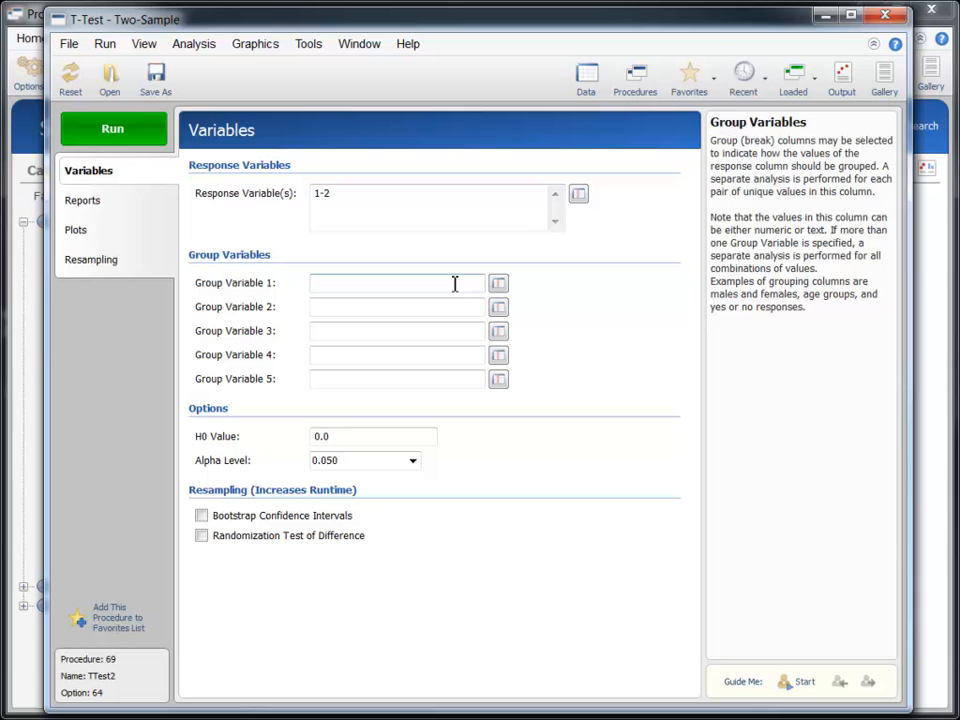
left_click(894, 44)
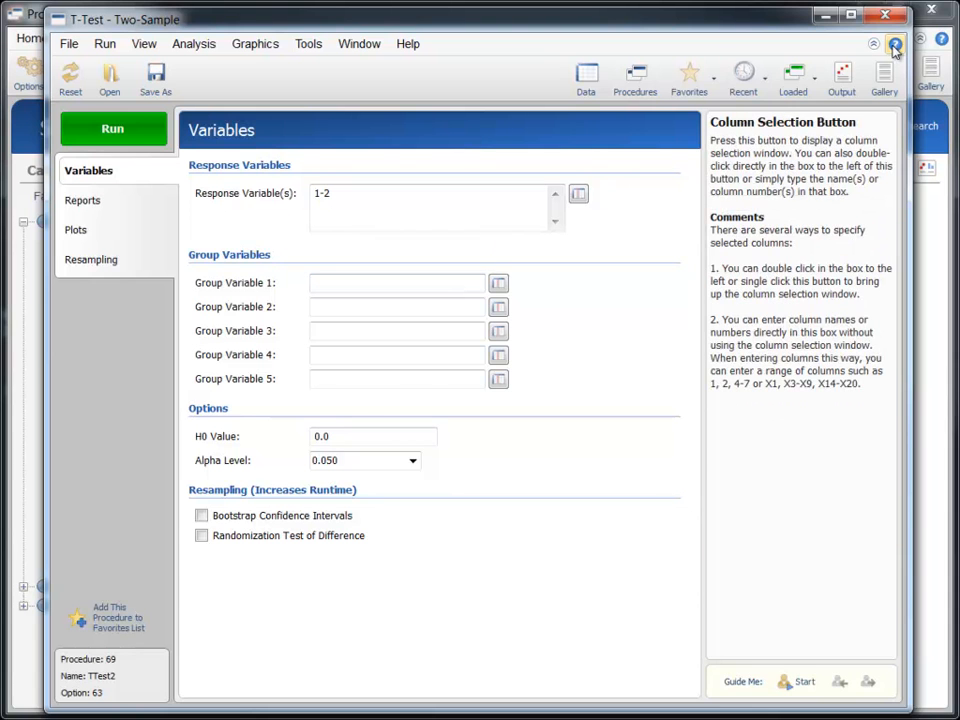
left_click(894, 44)
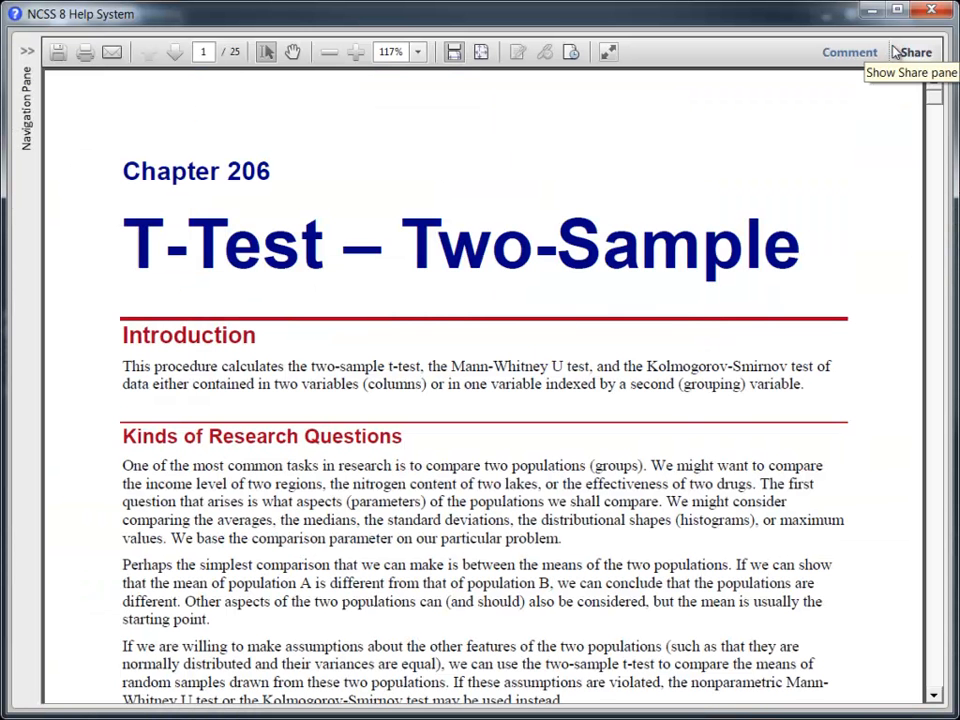
mouse_move(940, 197)
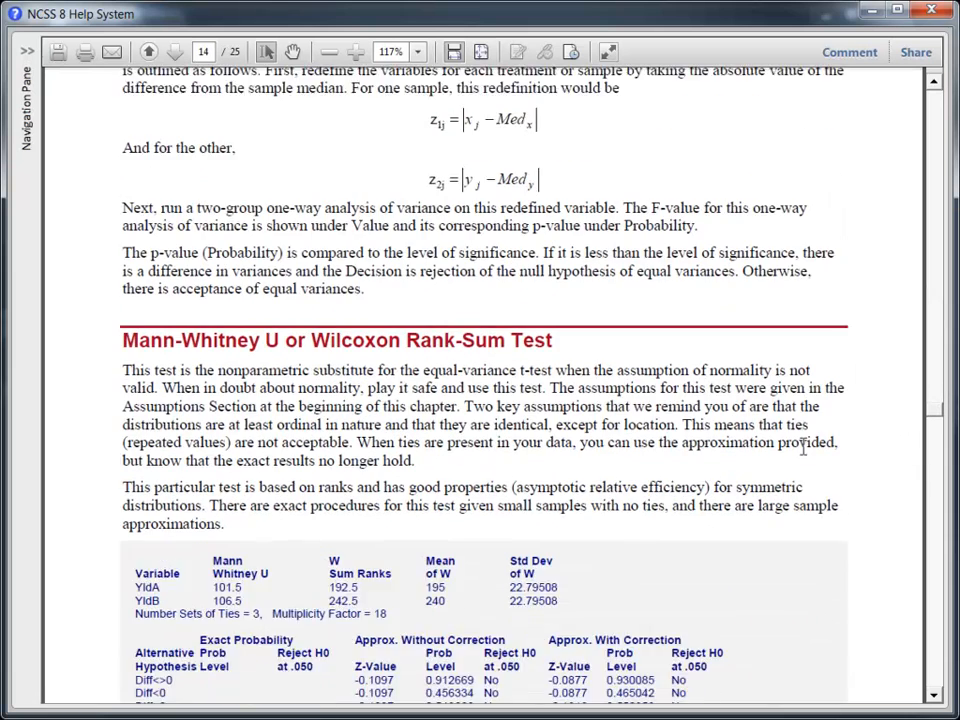
- Scroll the help chapter to the Mann-Whitney U section and Example 1
scroll("down", 3)
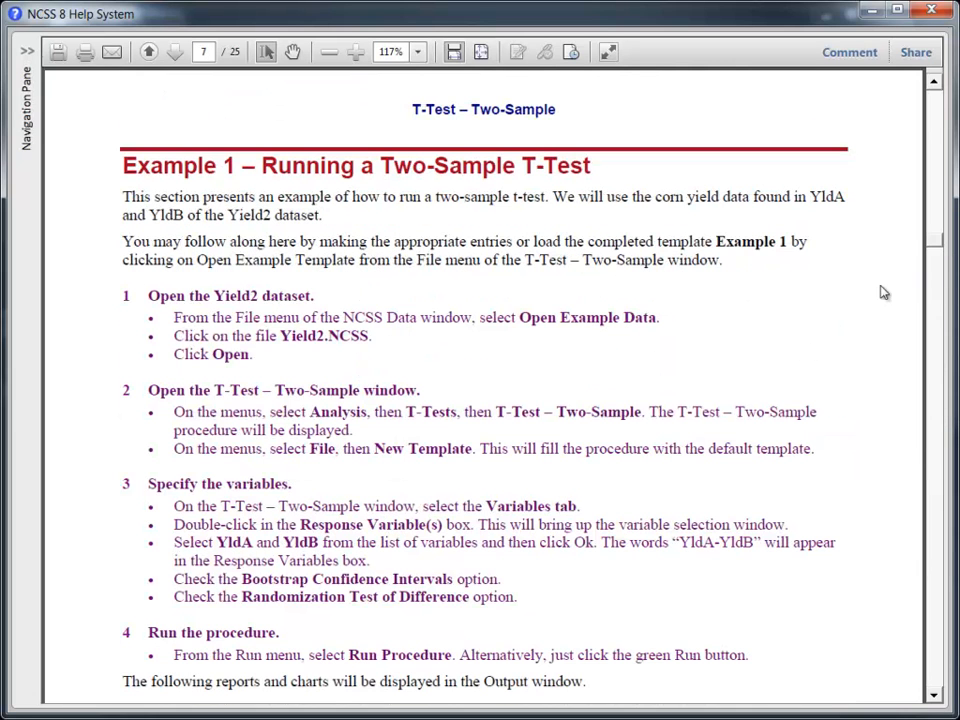
mouse_move(830, 306)
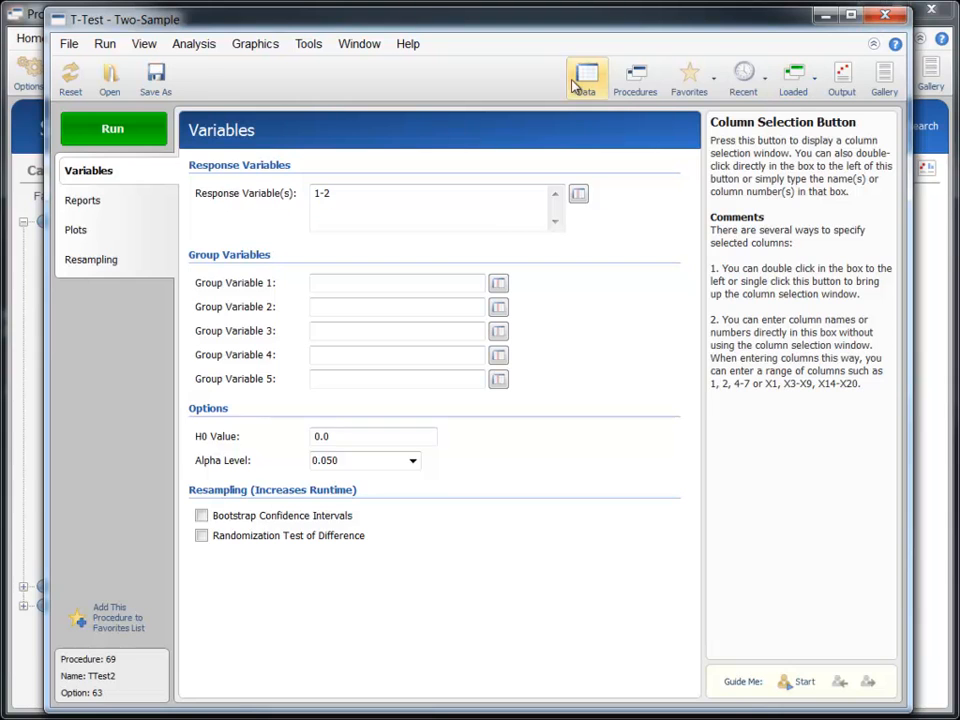
- Bring up the Open Example Data dataset list from the data window's File menu
left_click(26, 38)
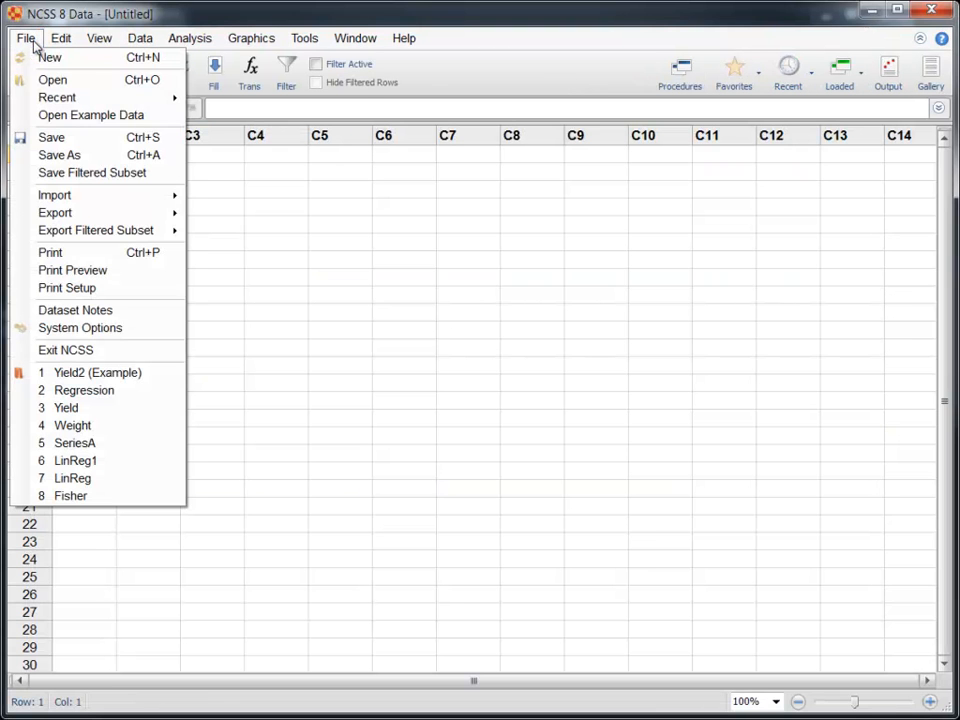
left_click(91, 115)
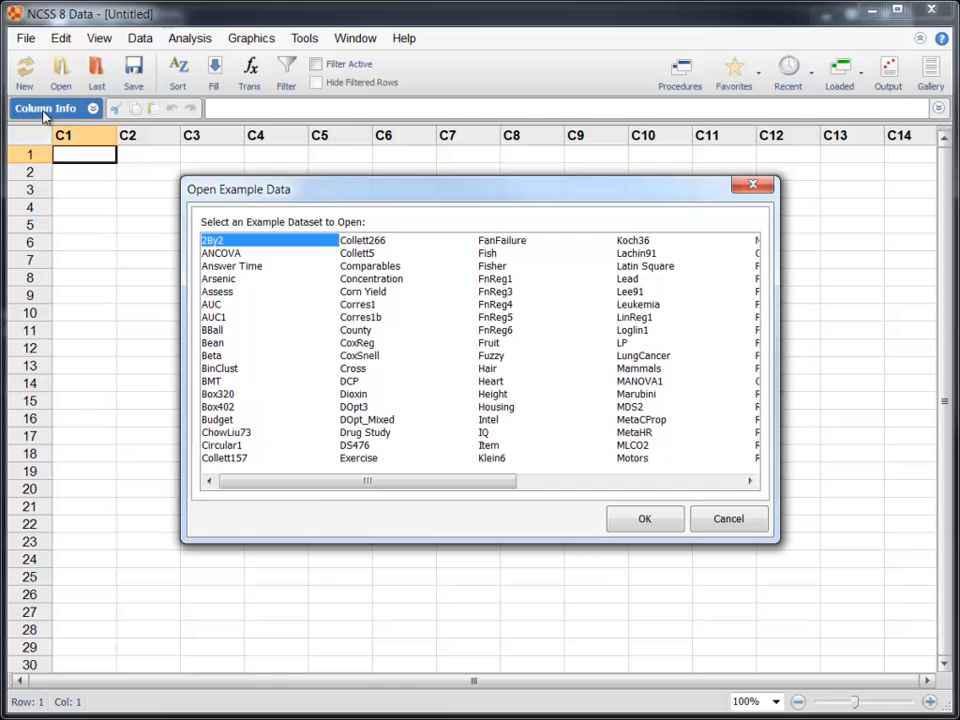
scroll("right", 3)
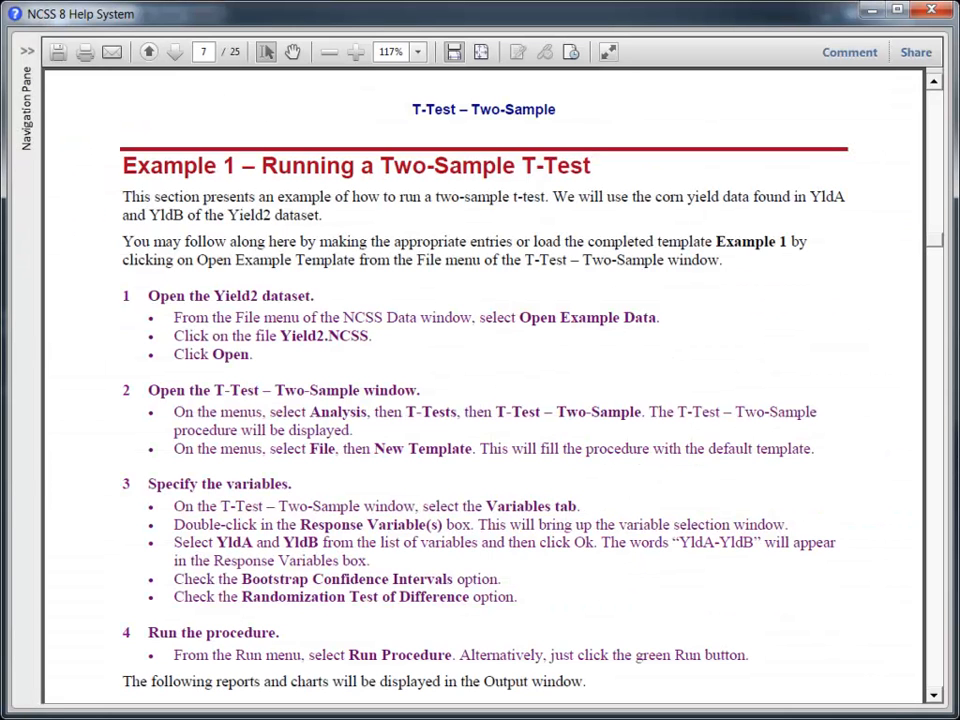
mouse_move(849, 52)
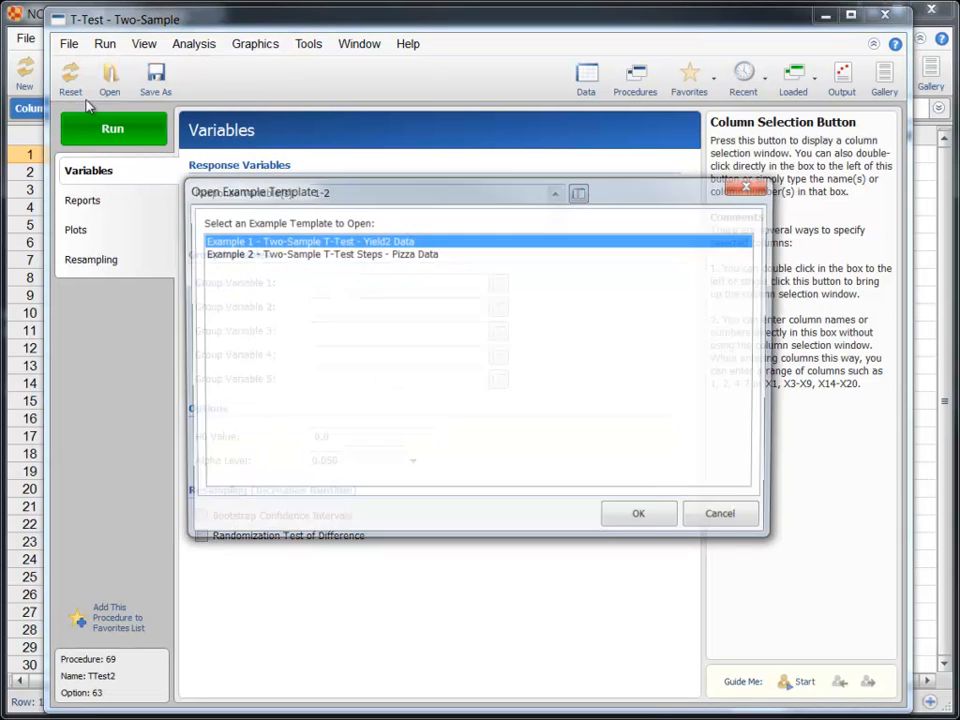
- Load the Example 1 Yield2 Data template and run the two-sample t-test
left_click(638, 513)
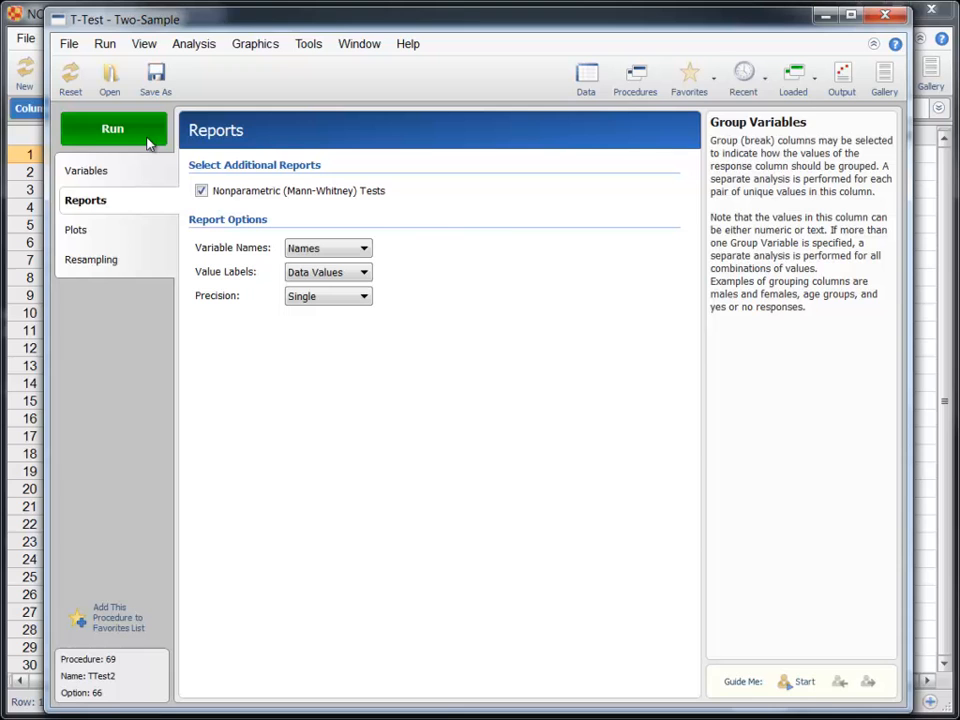
left_click(112, 128)
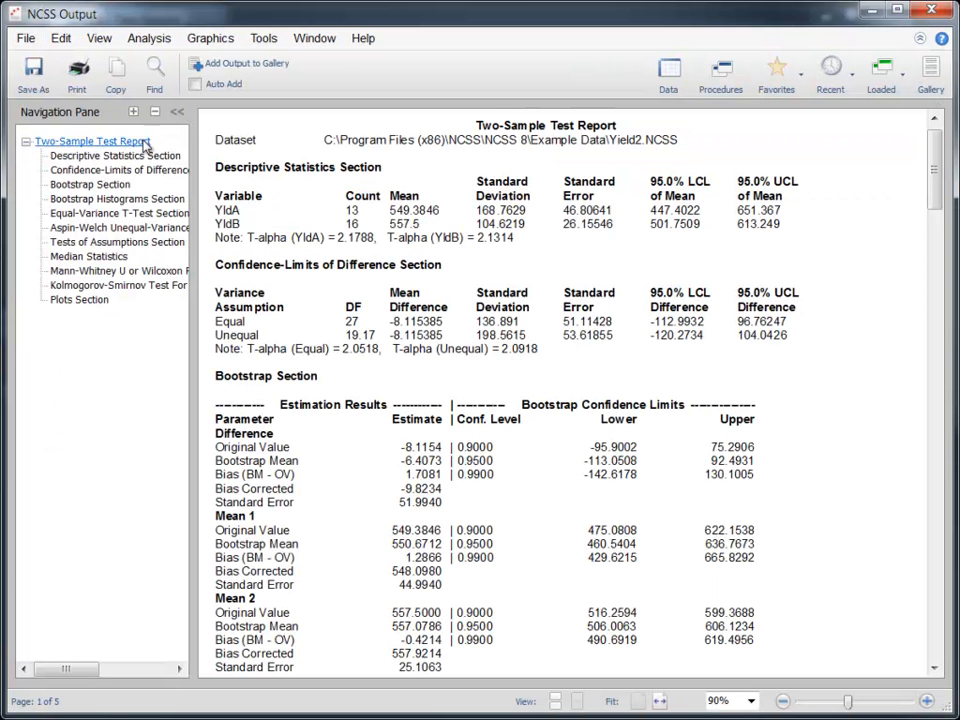
- Browse the Two-Sample Test Report's histograms and box plot, then show it in the Gallery
left_click(118, 271)
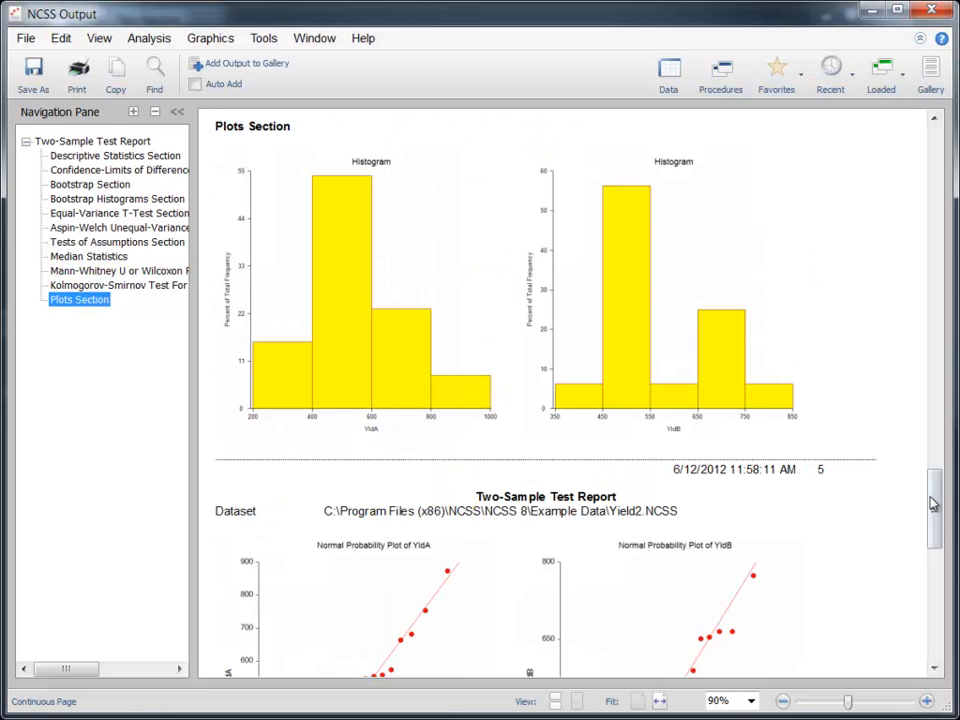
scroll("down", 3)
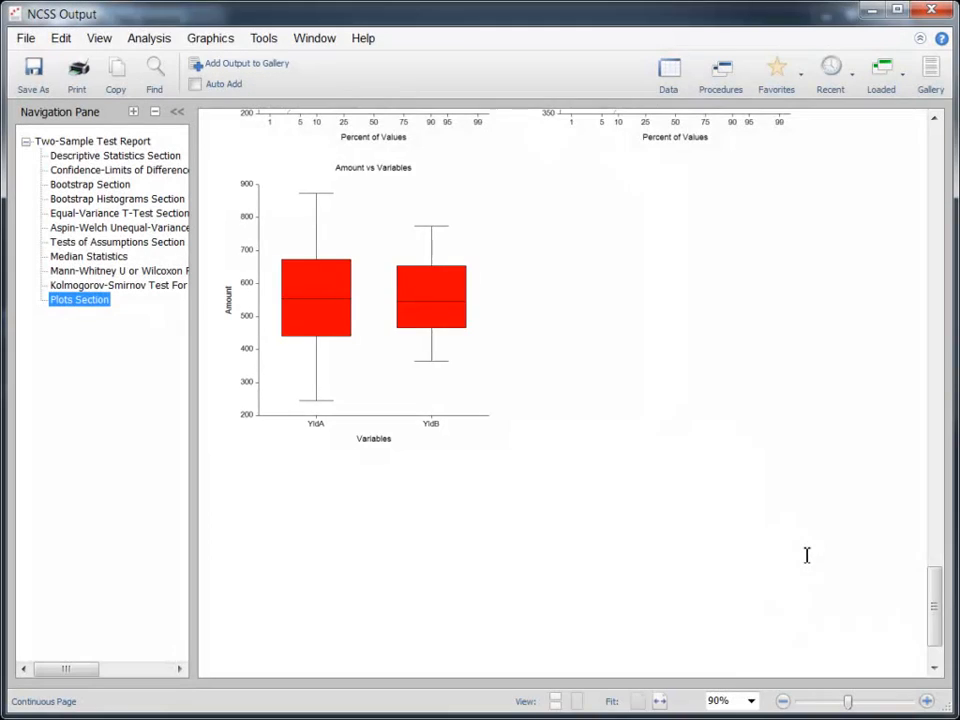
scroll("up", 3)
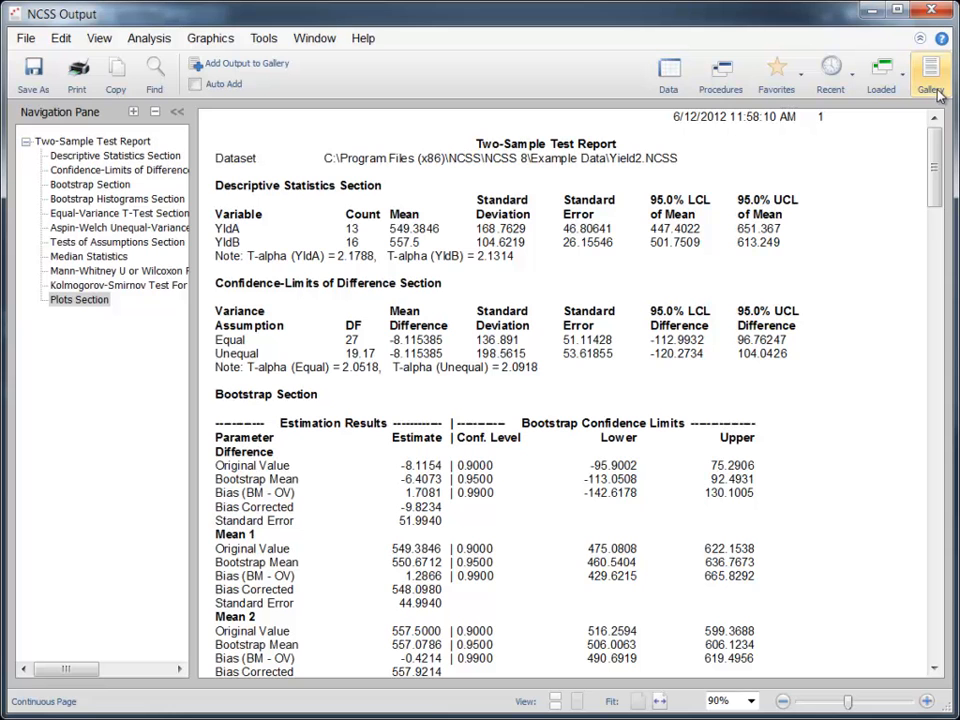
left_click(930, 72)
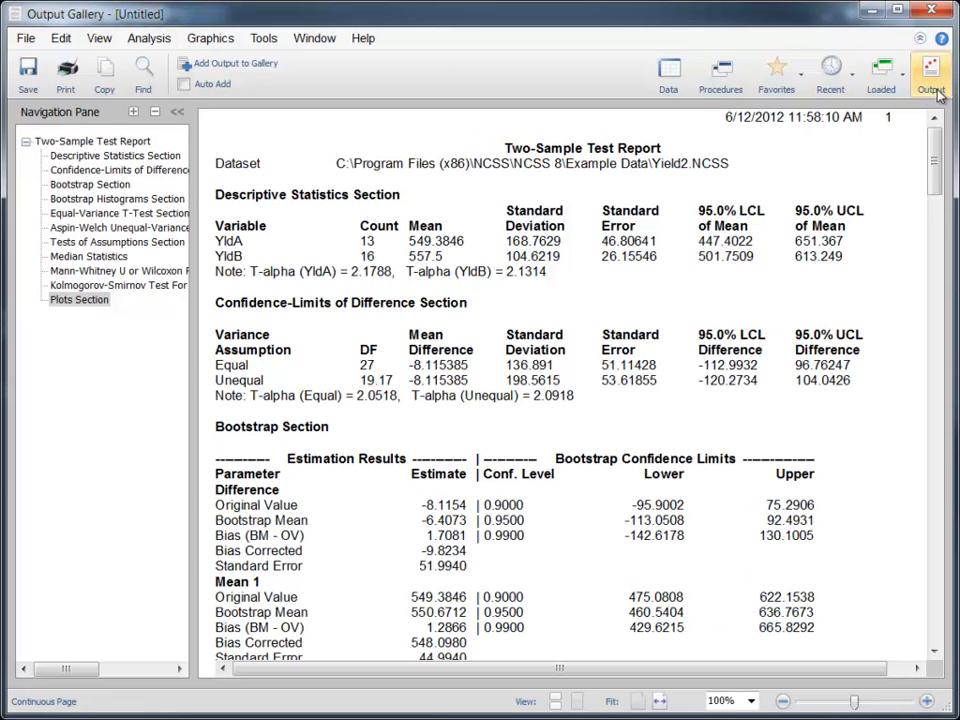